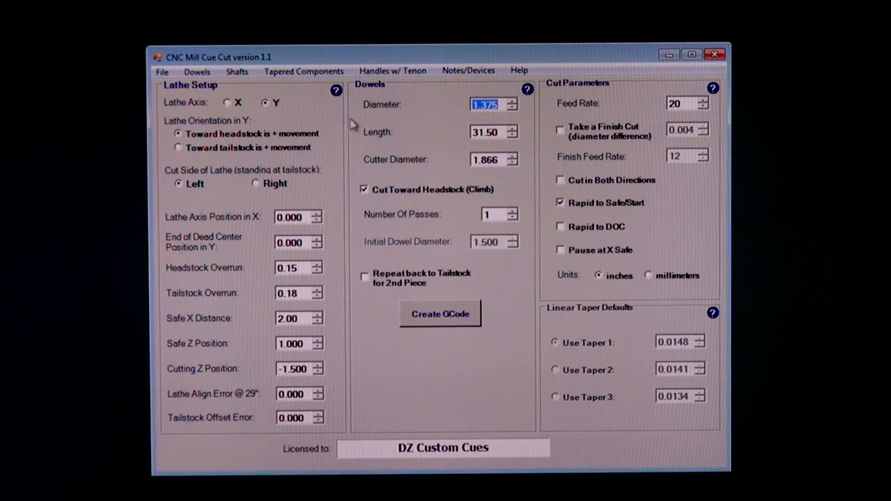
Set up tapered butt components with Use Compound Taper enabled and tapered core selected.
{"action": "left_click", "coordinate": [303, 71]}
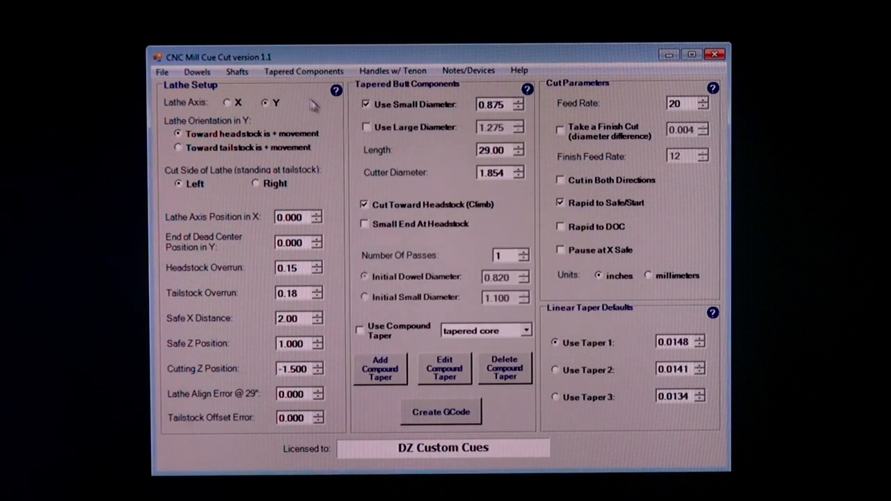
{"action": "mouse_move", "coordinate": [430, 156]}
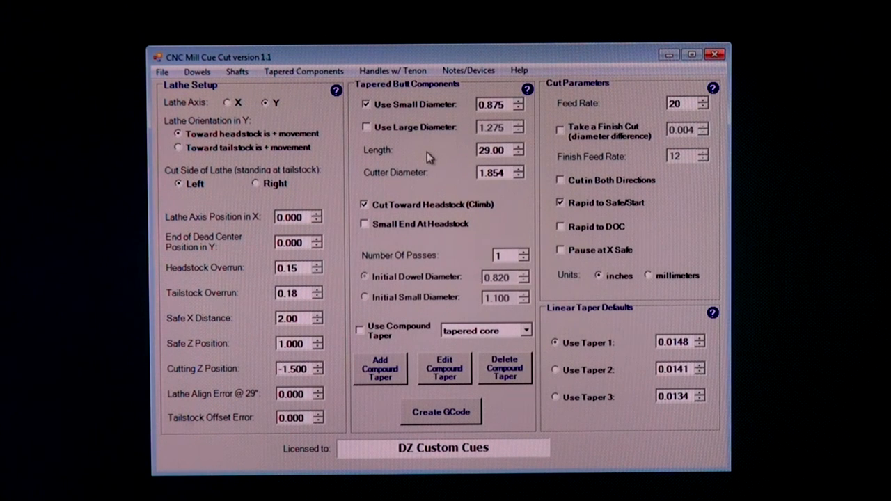
{"action": "mouse_move", "coordinate": [503, 117]}
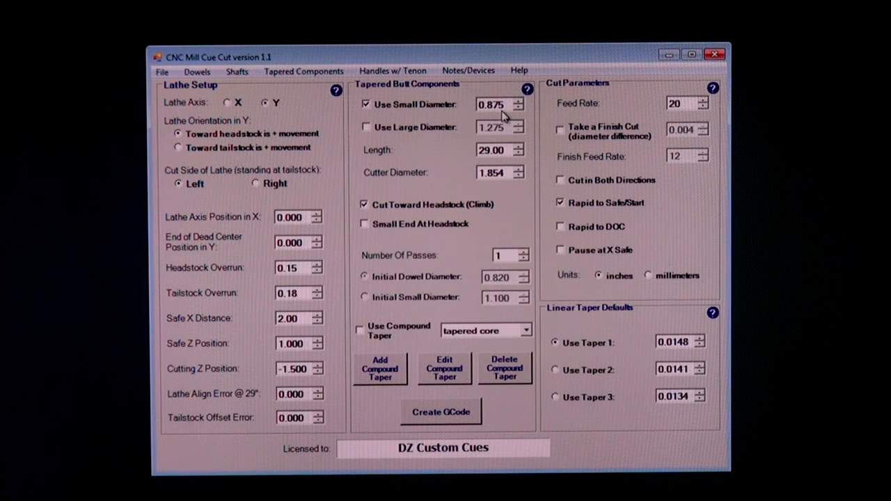
{"action": "mouse_move", "coordinate": [503, 117]}
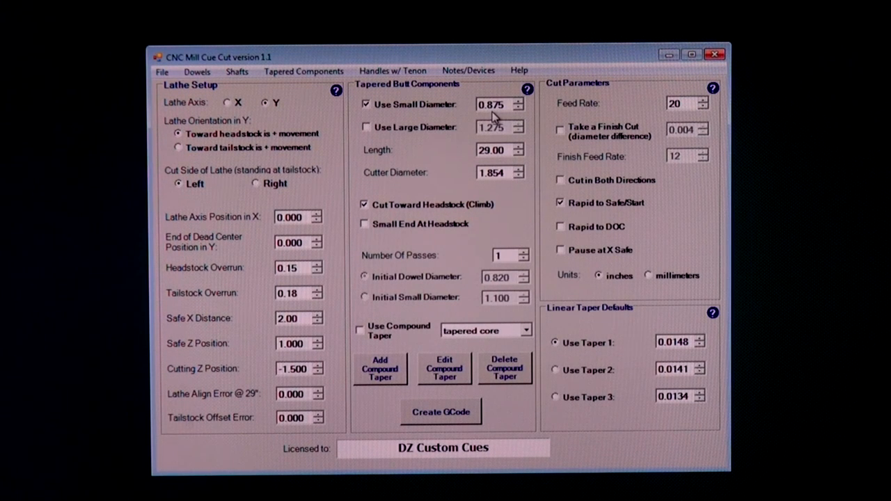
{"action": "mouse_move", "coordinate": [498, 162]}
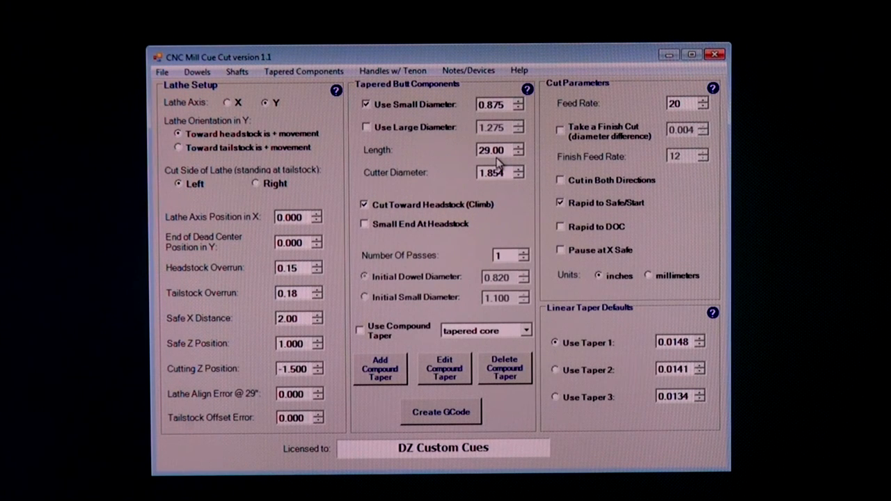
{"action": "mouse_move", "coordinate": [668, 115]}
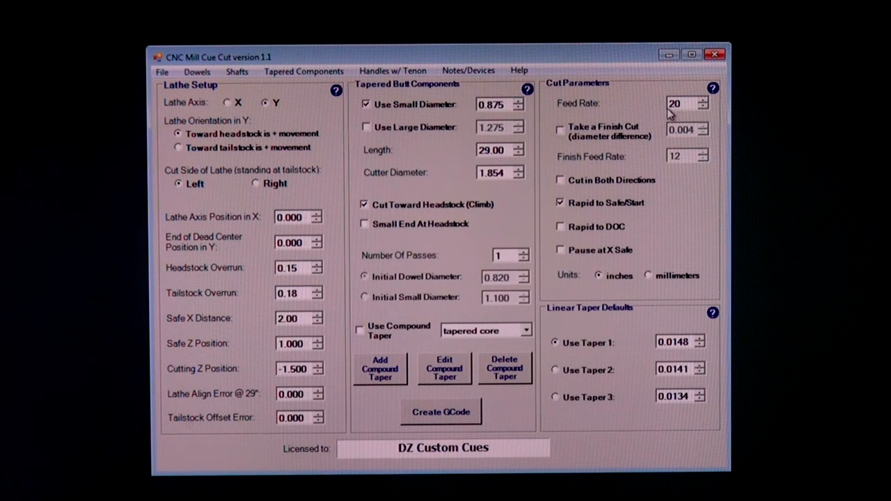
{"action": "mouse_move", "coordinate": [587, 300]}
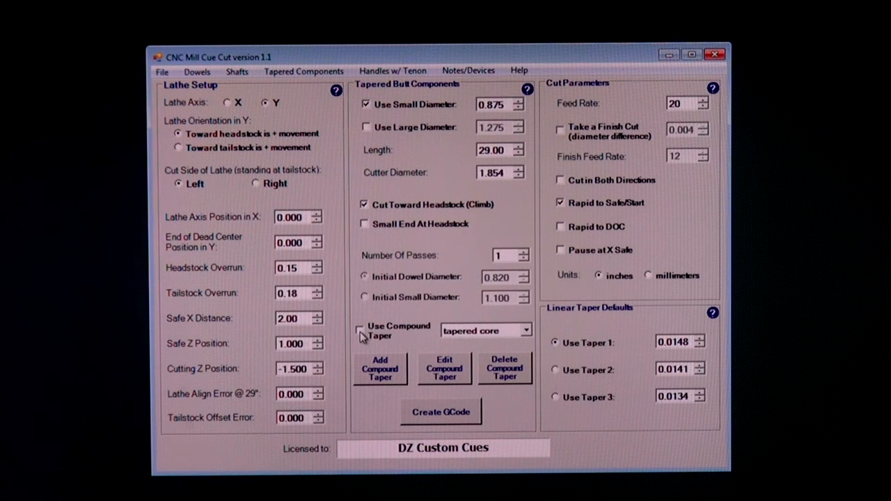
{"action": "left_click", "coordinate": [361, 328]}
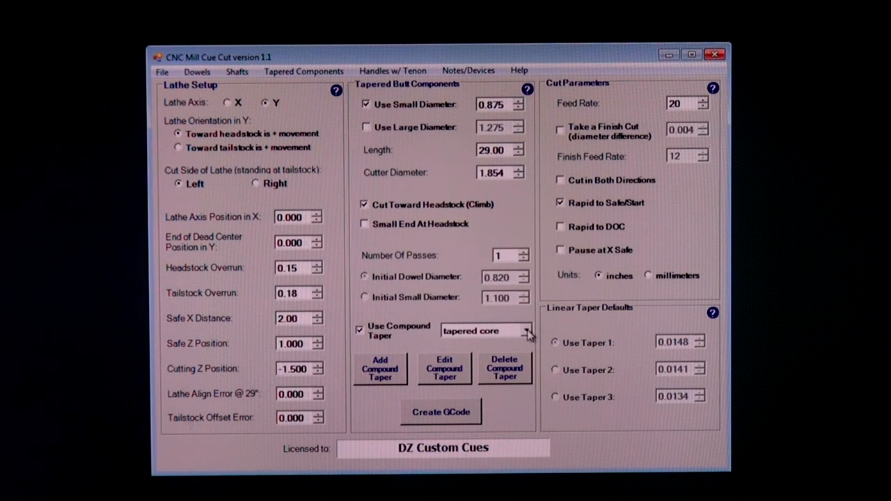
{"action": "left_click", "coordinate": [527, 330]}
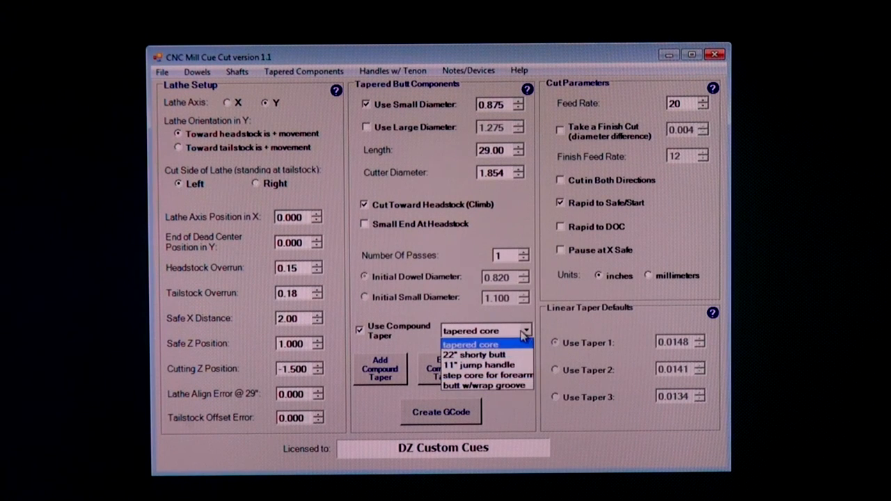
{"action": "left_click", "coordinate": [470, 345]}
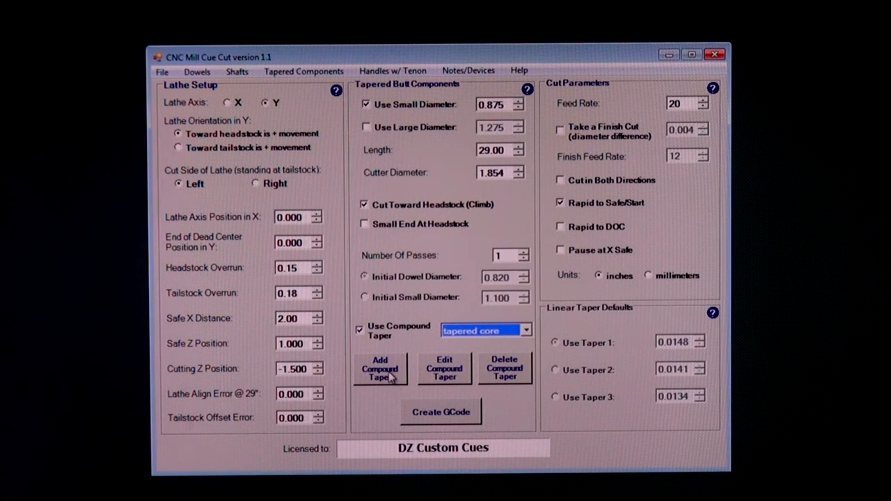
Add a new compound butt taper named '1.270 w/wrap'.
{"action": "left_click", "coordinate": [380, 369]}
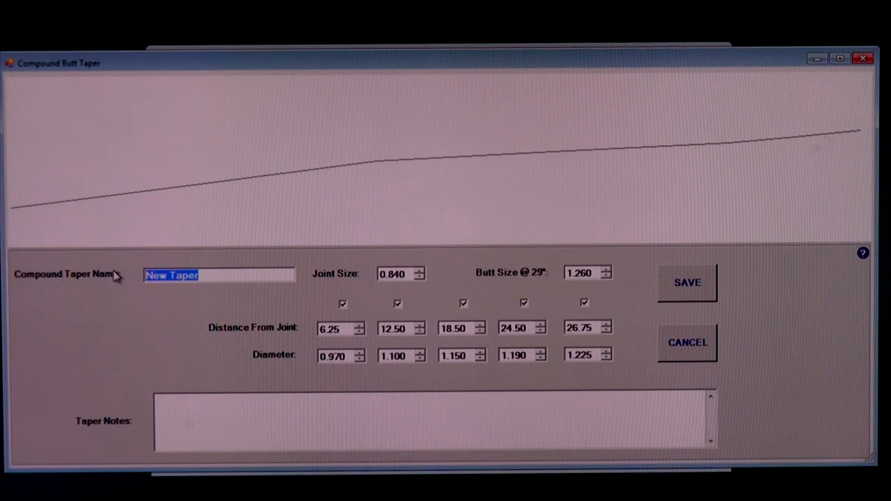
{"action": "type", "text": "1.270 e"}
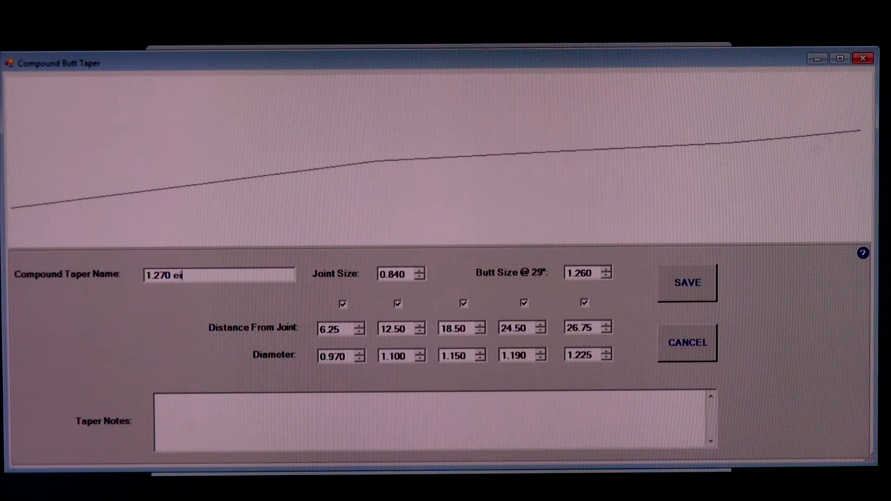
{"action": "type", "text": "w/w"}
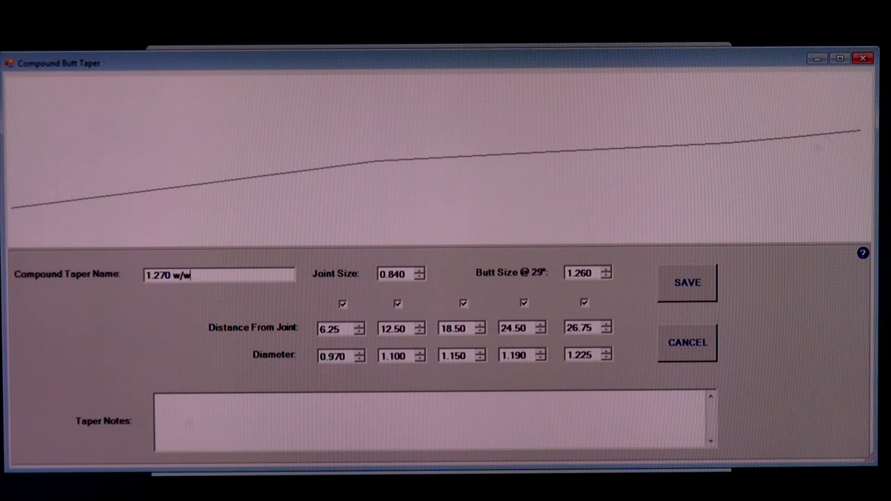
{"action": "type", "text": "rap"}
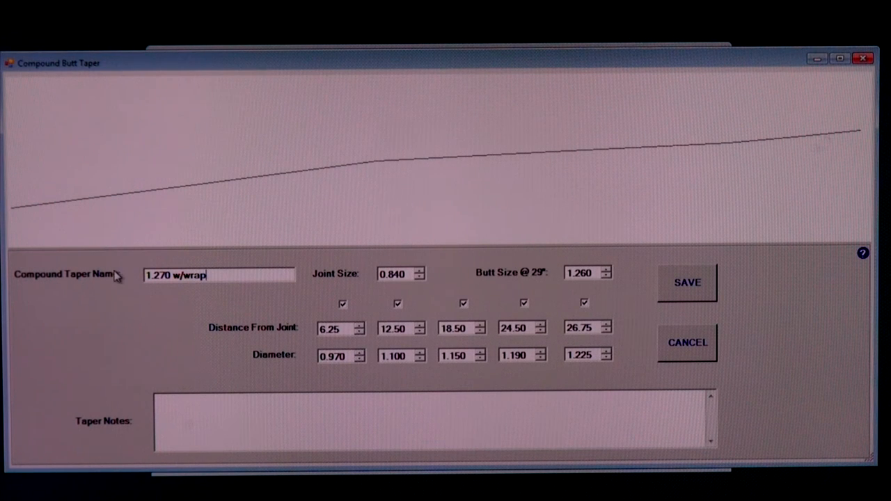
{"action": "mouse_move", "coordinate": [343, 311]}
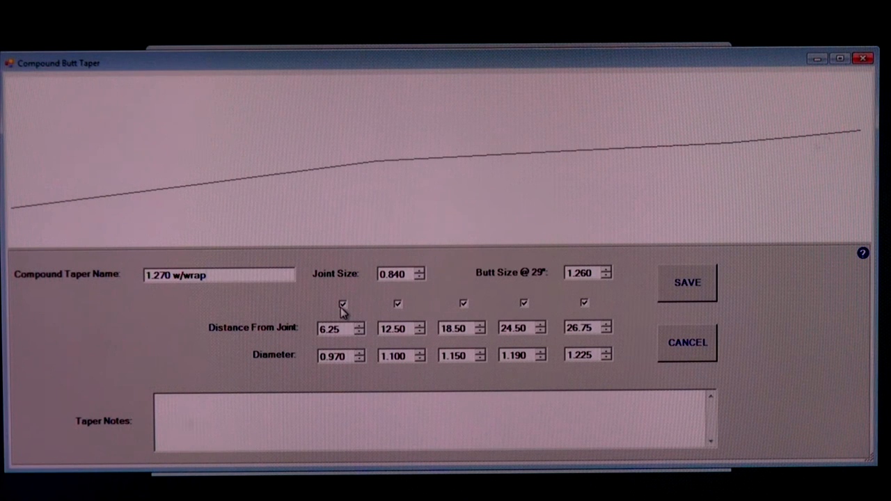
{"action": "mouse_move", "coordinate": [208, 204]}
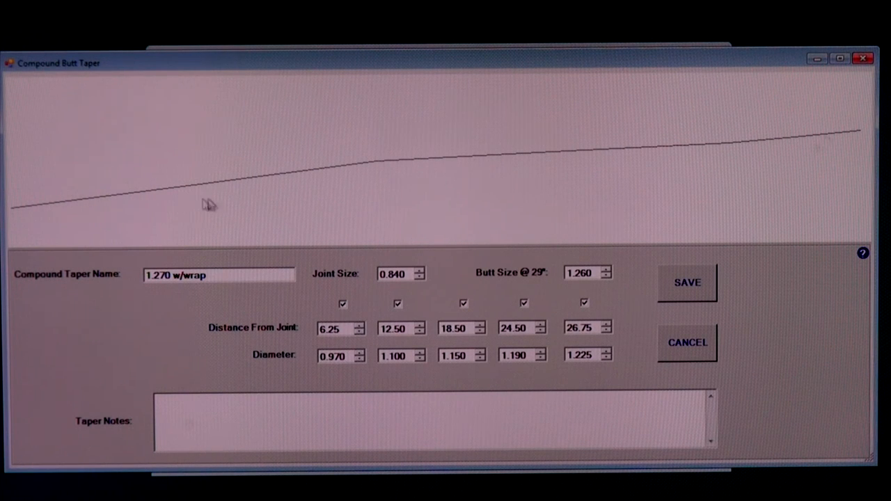
{"action": "mouse_move", "coordinate": [383, 163]}
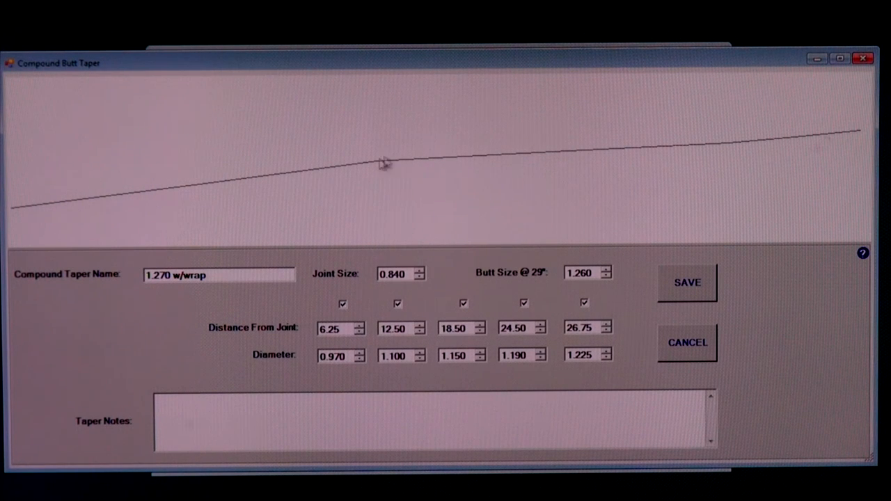
{"action": "mouse_move", "coordinate": [618, 169]}
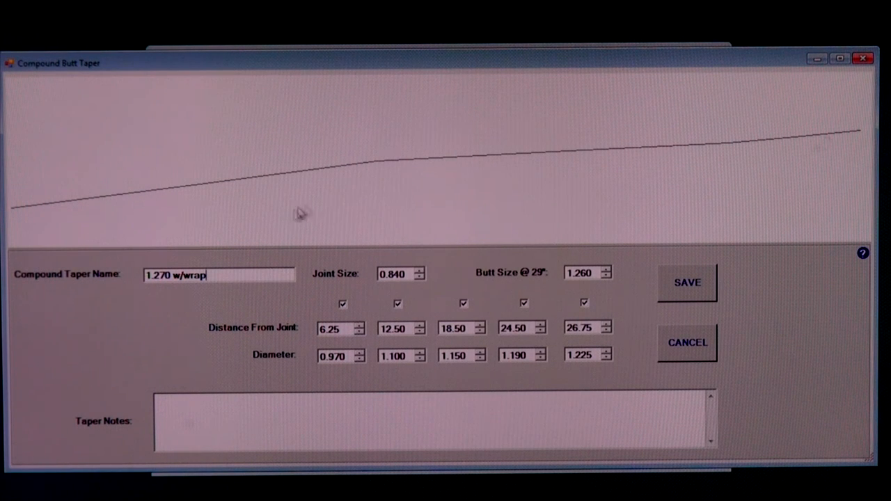
Disable the taper points, keeping only the first station (6.25 in, 0.970) enabled.
{"action": "left_click", "coordinate": [343, 303]}
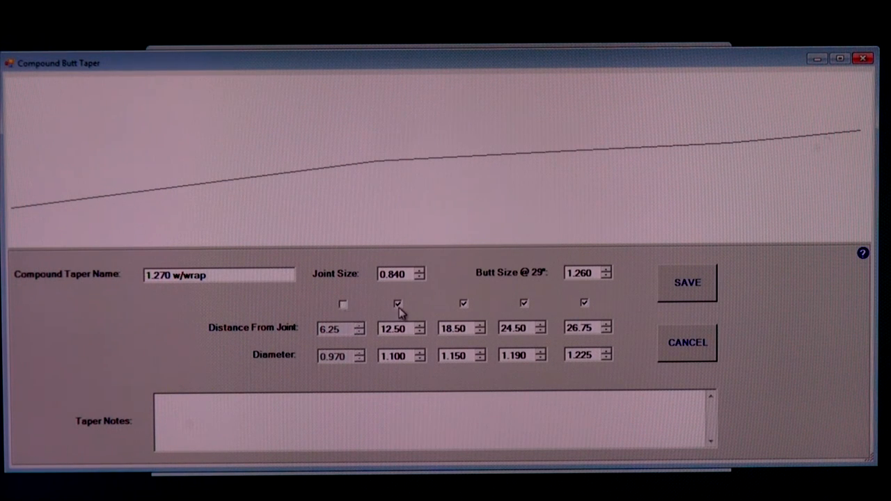
{"action": "left_click", "coordinate": [523, 303]}
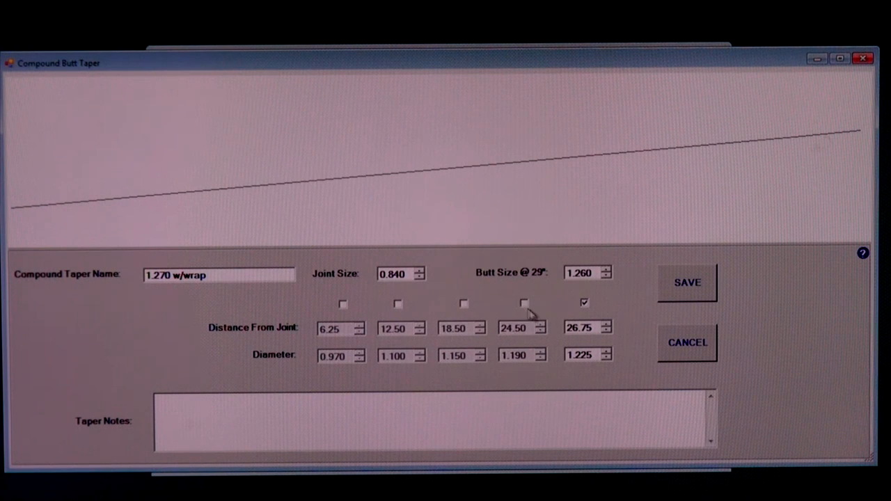
{"action": "left_click", "coordinate": [583, 302]}
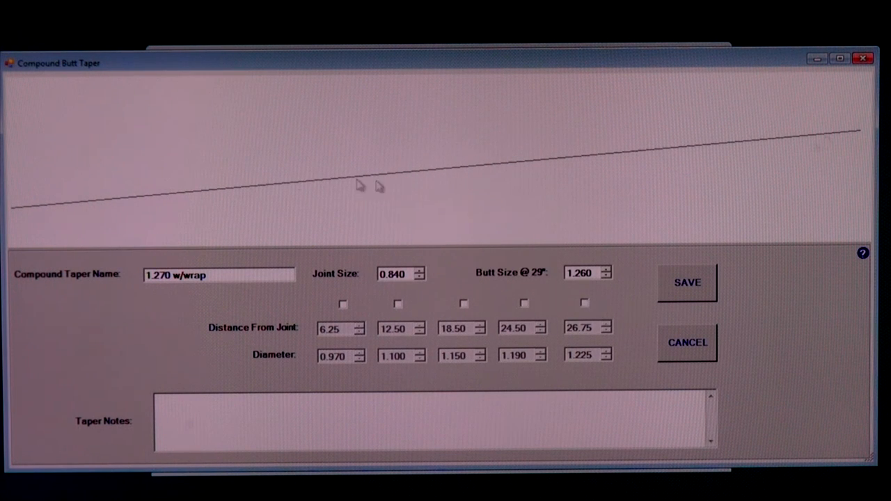
{"action": "mouse_move", "coordinate": [162, 291]}
{"action": "type", "text": "1.270"}
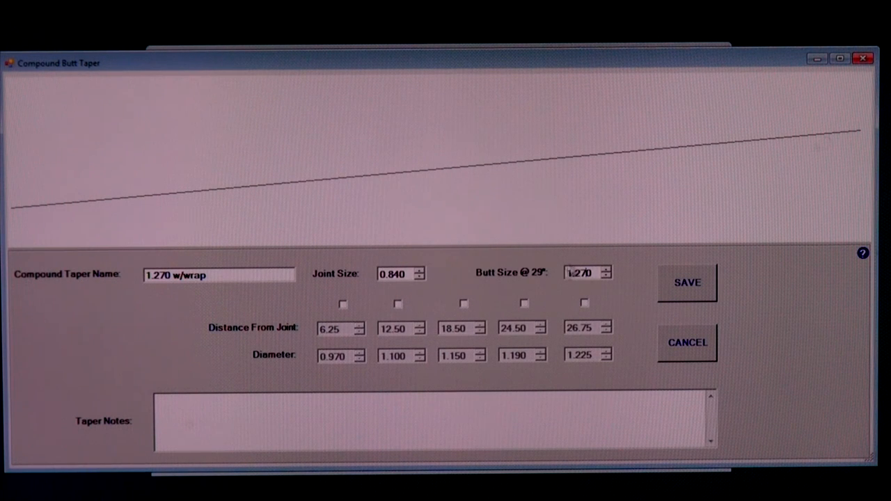
{"action": "mouse_move", "coordinate": [348, 312]}
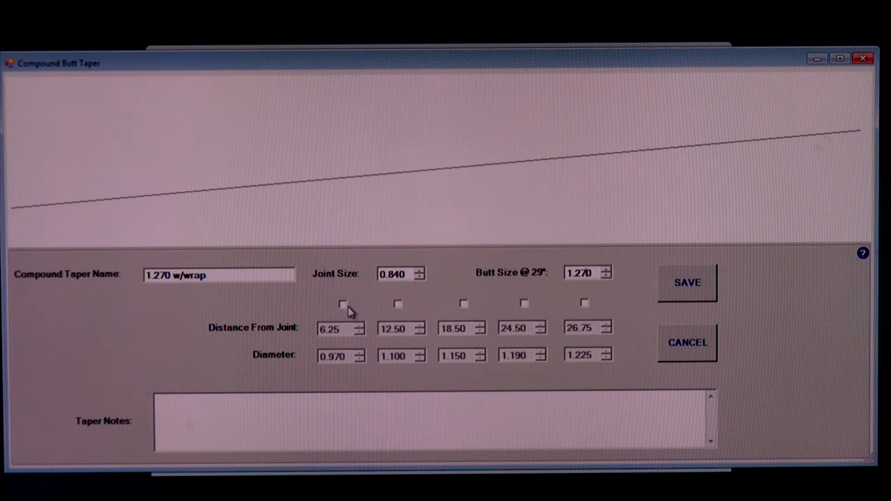
{"action": "mouse_move", "coordinate": [355, 309]}
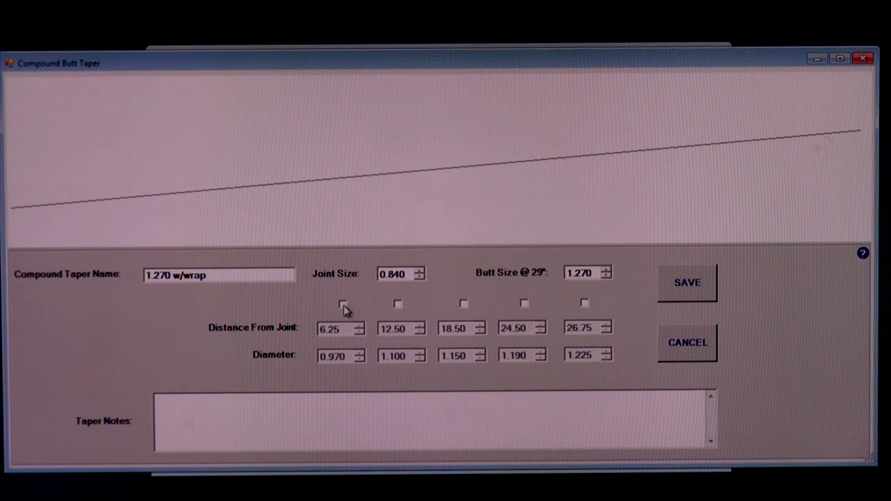
{"action": "left_click", "coordinate": [342, 304]}
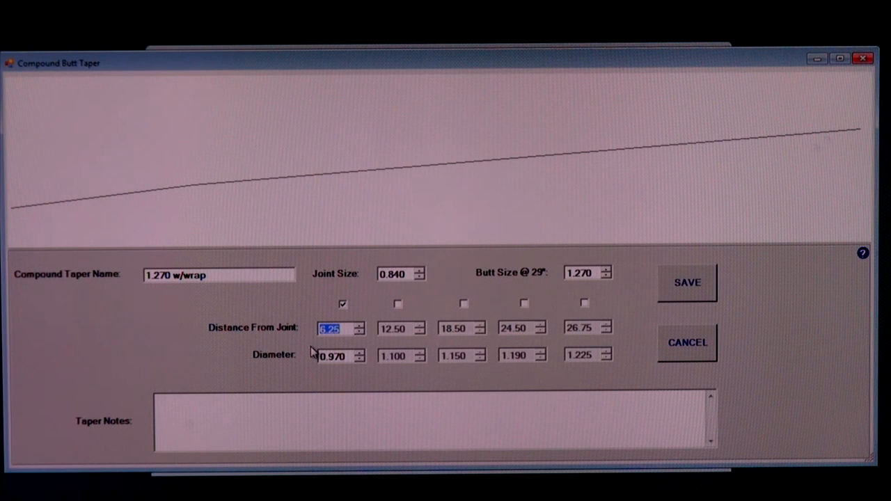
{"action": "type", "text": "12.25"}
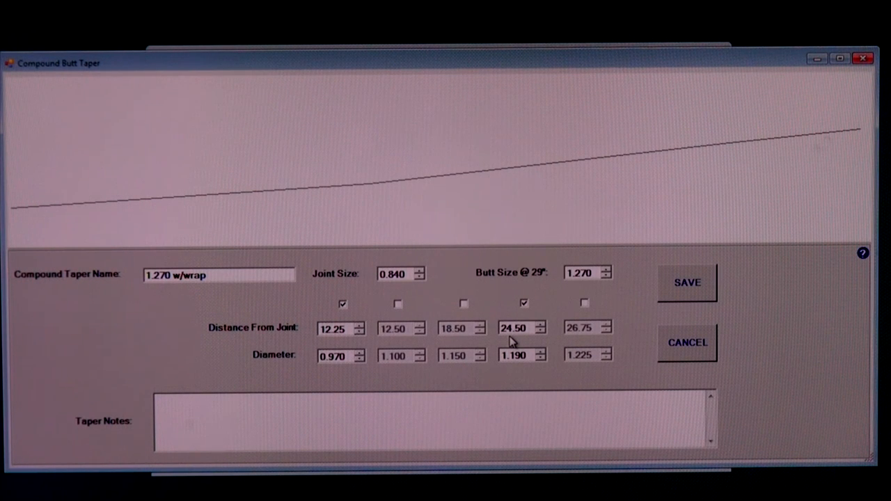
{"action": "mouse_move", "coordinate": [355, 344]}
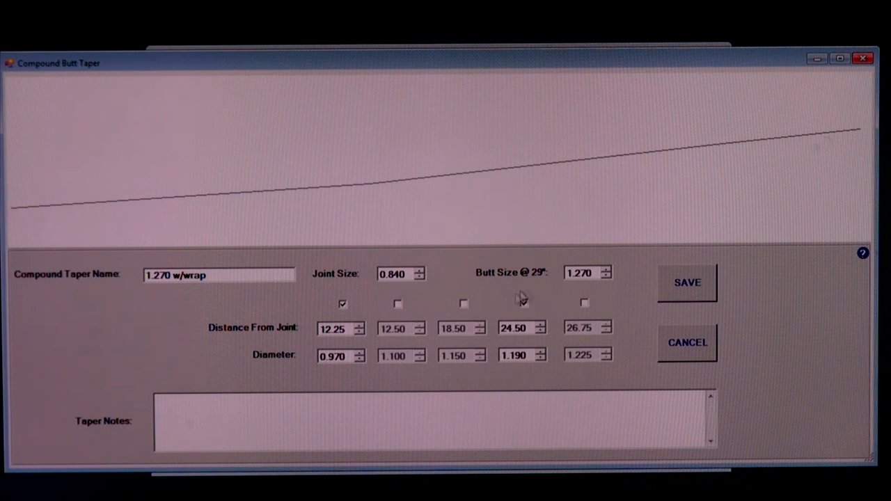
Autofill the joint and fourth diameters at taper 0.0148, giving 1.021 and 1.203.
{"action": "left_click", "coordinate": [523, 303]}
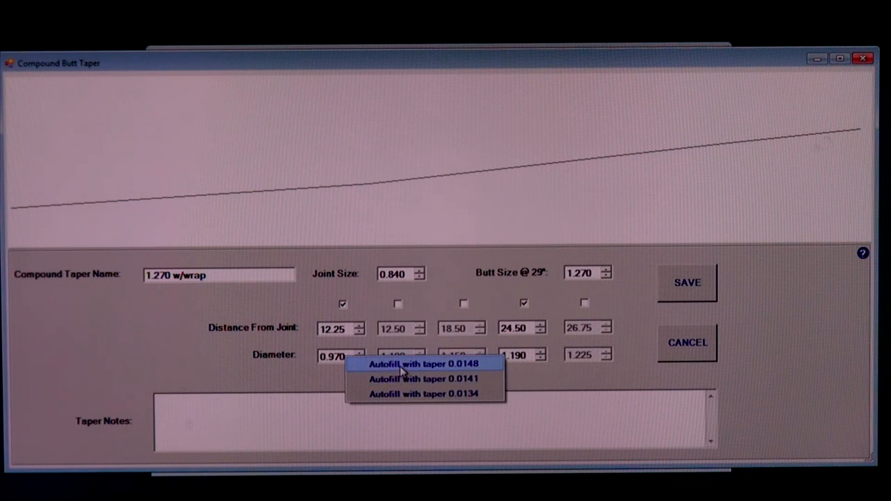
{"action": "mouse_move", "coordinate": [453, 368]}
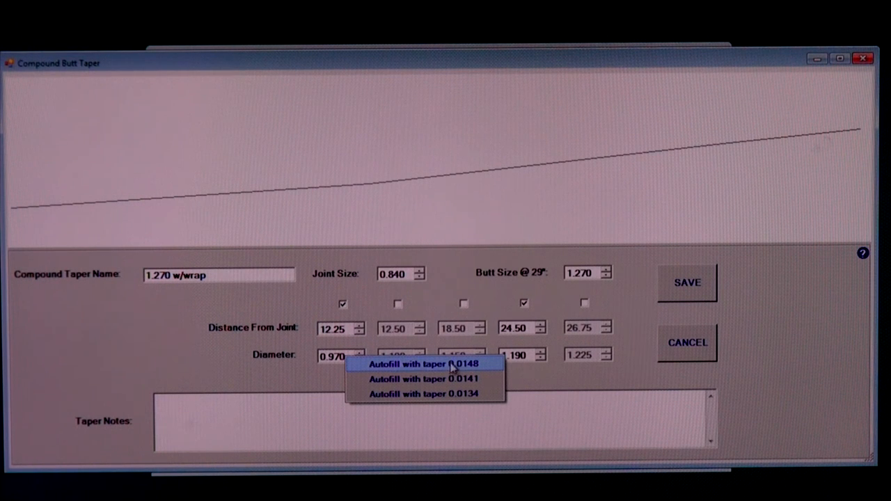
{"action": "left_click", "coordinate": [432, 363]}
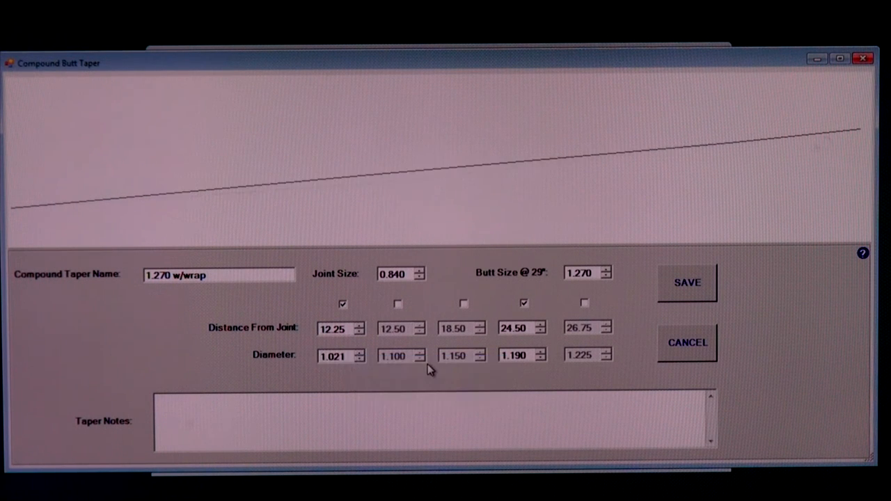
{"action": "mouse_move", "coordinate": [332, 372]}
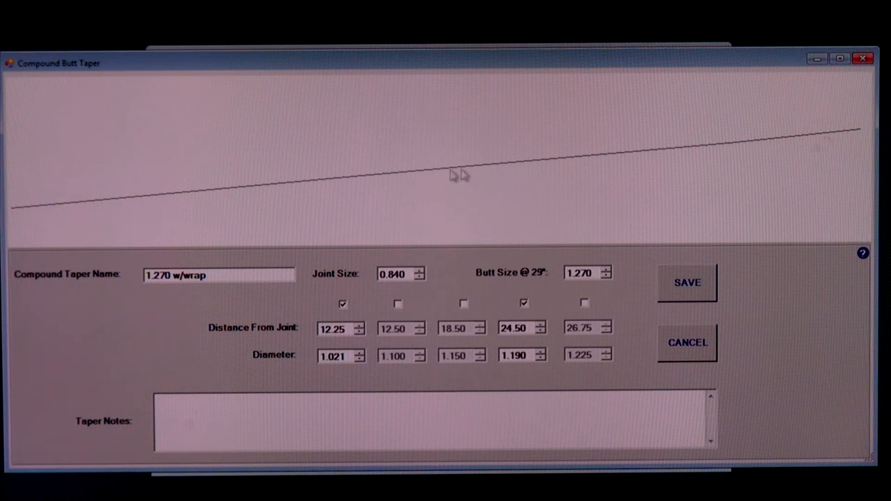
{"action": "mouse_move", "coordinate": [334, 198]}
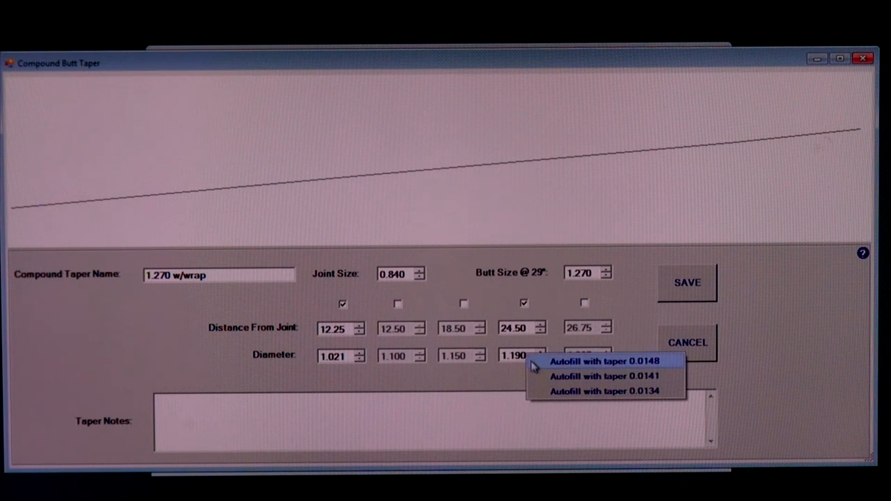
{"action": "mouse_move", "coordinate": [577, 367]}
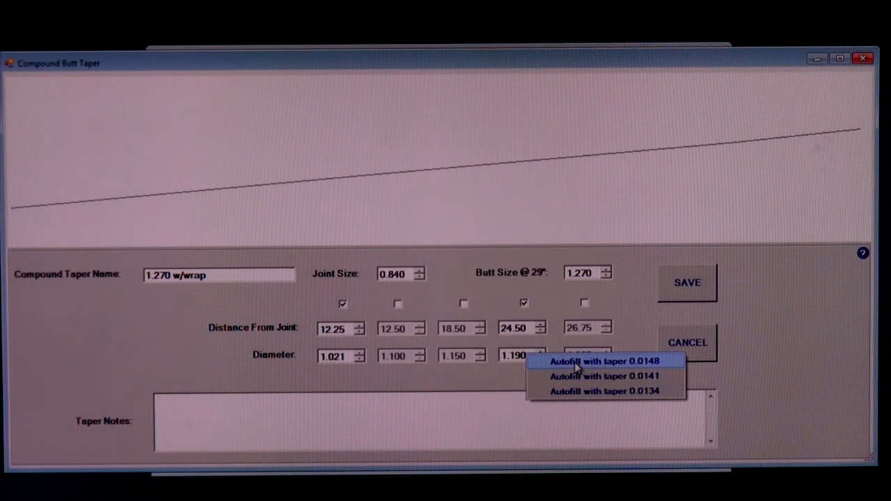
{"action": "left_click", "coordinate": [603, 360]}
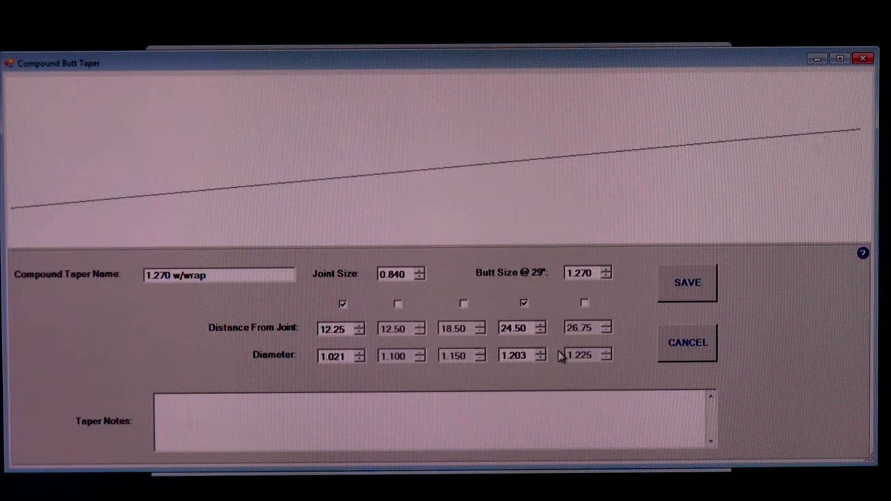
{"action": "mouse_move", "coordinate": [598, 165]}
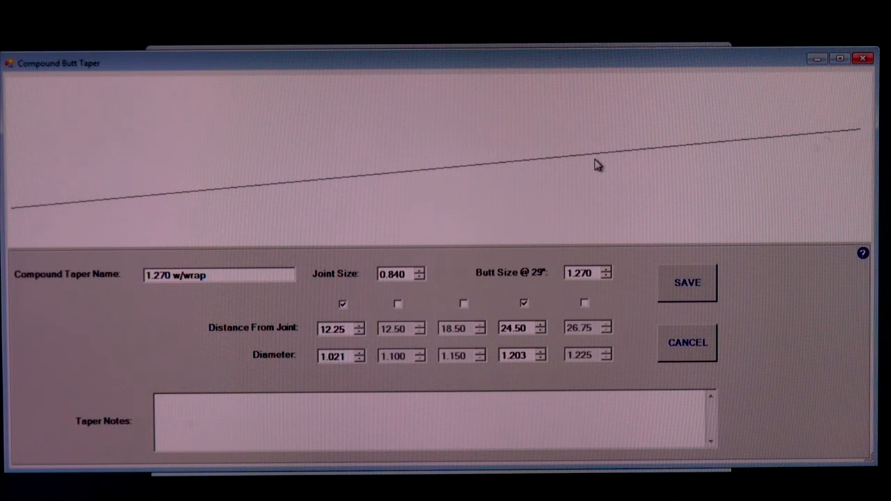
{"action": "mouse_move", "coordinate": [530, 194]}
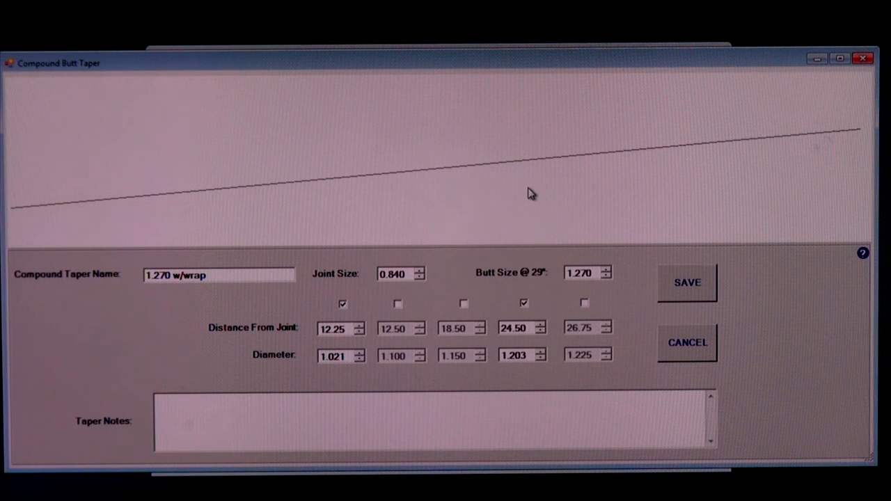
{"action": "mouse_move", "coordinate": [502, 204]}
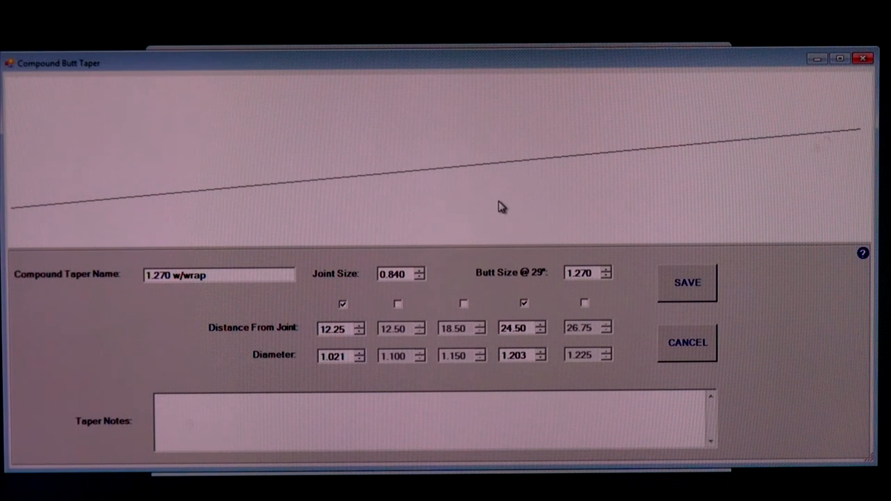
{"action": "mouse_move", "coordinate": [496, 210]}
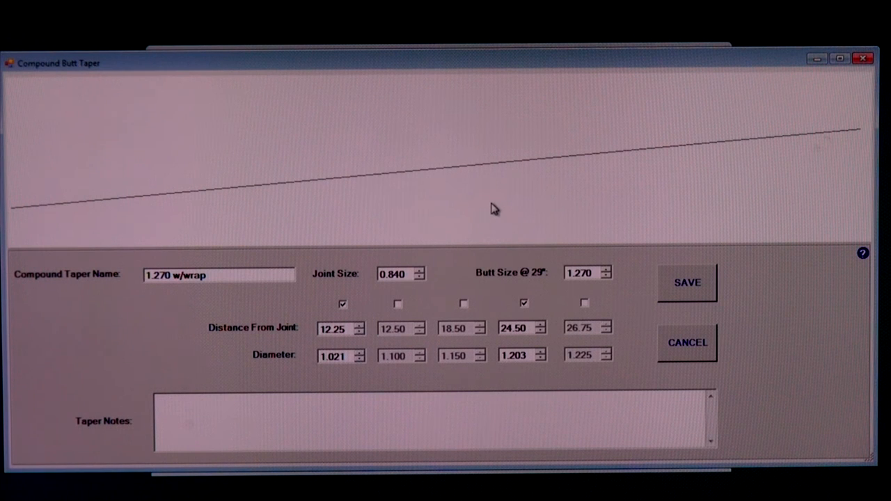
{"action": "mouse_move", "coordinate": [403, 314]}
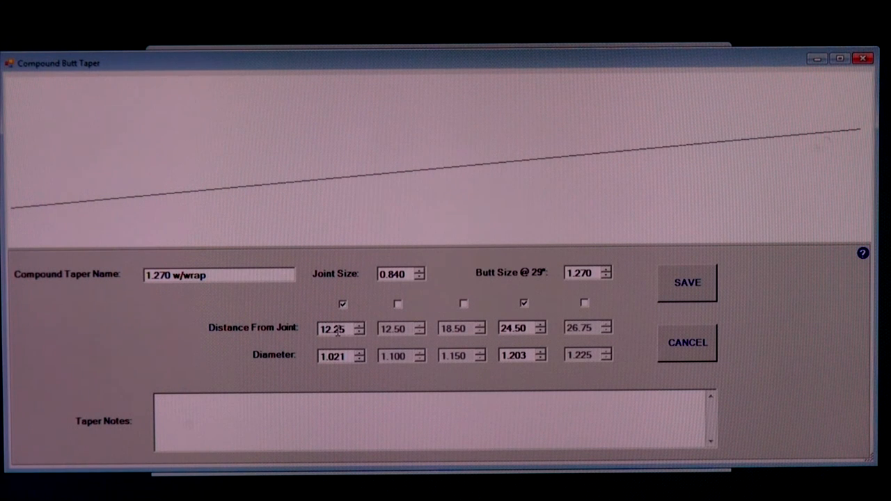
Move stations to 12.50 and 24.25 in, then re-autofill diameters to 1.025 and 1.199.
{"action": "double_click", "coordinate": [341, 328]}
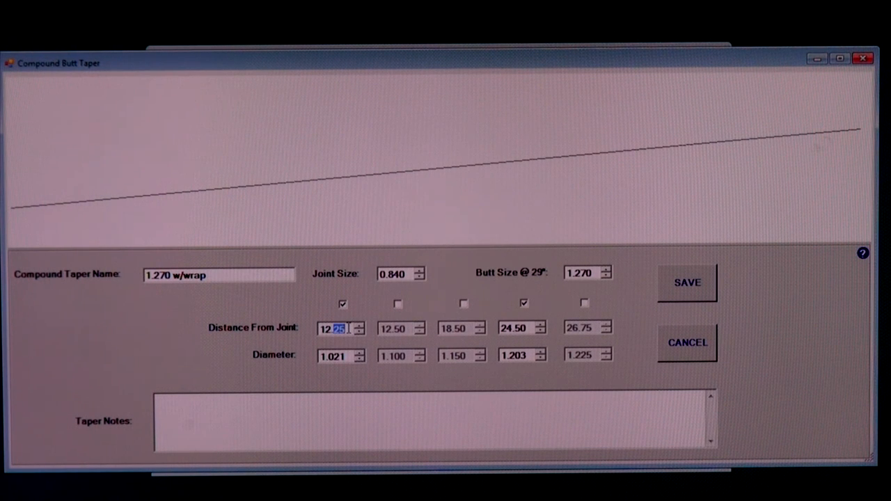
{"action": "type", "text": "12.5"}
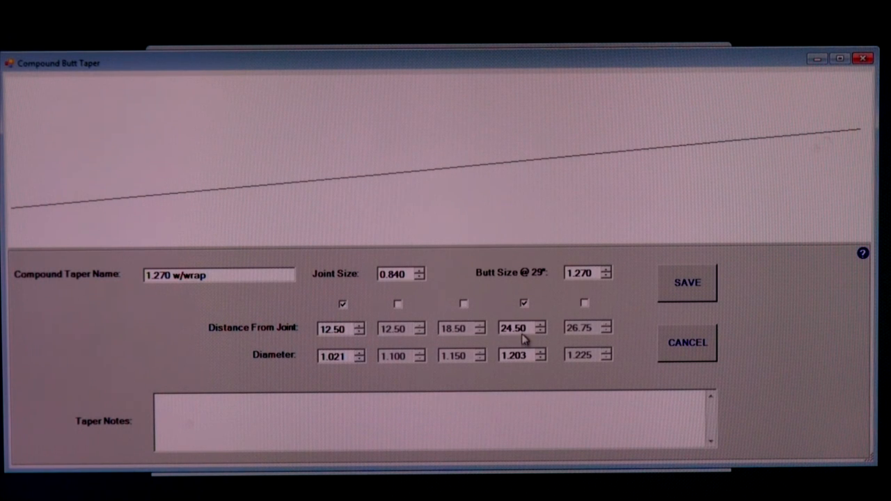
{"action": "double_click", "coordinate": [519, 328]}
{"action": "type", "text": "24.25"}
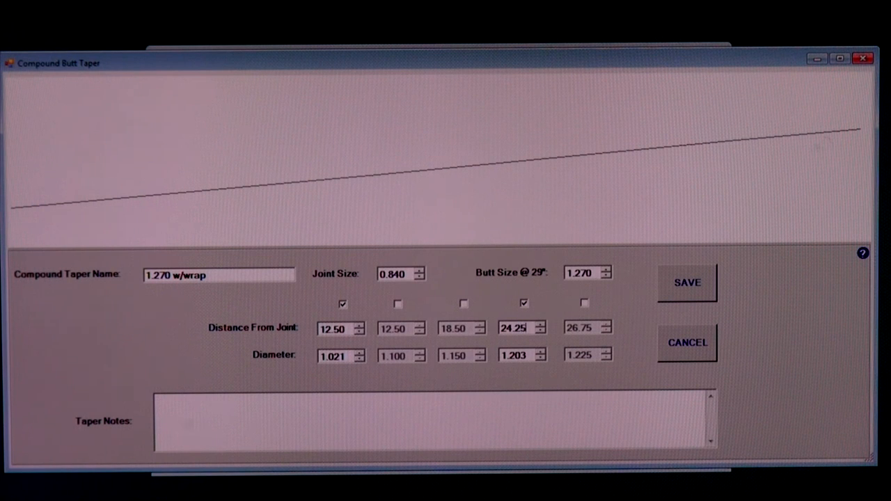
{"action": "mouse_move", "coordinate": [368, 348]}
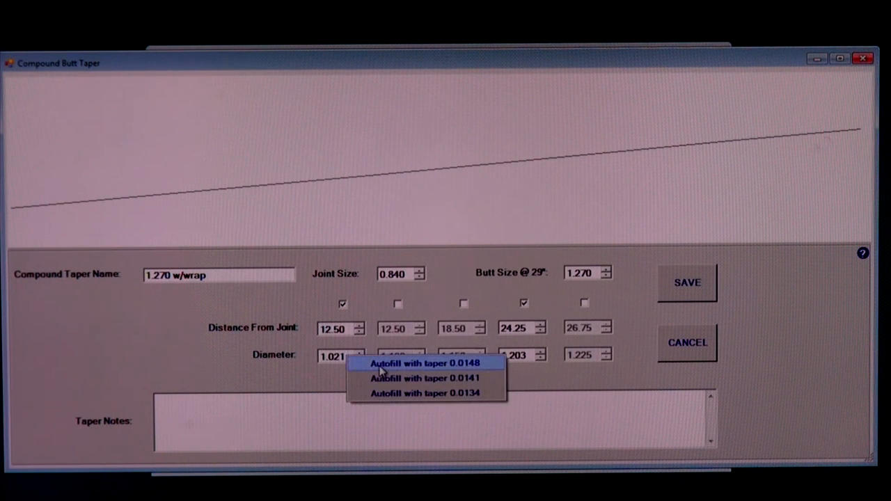
{"action": "left_click", "coordinate": [423, 362]}
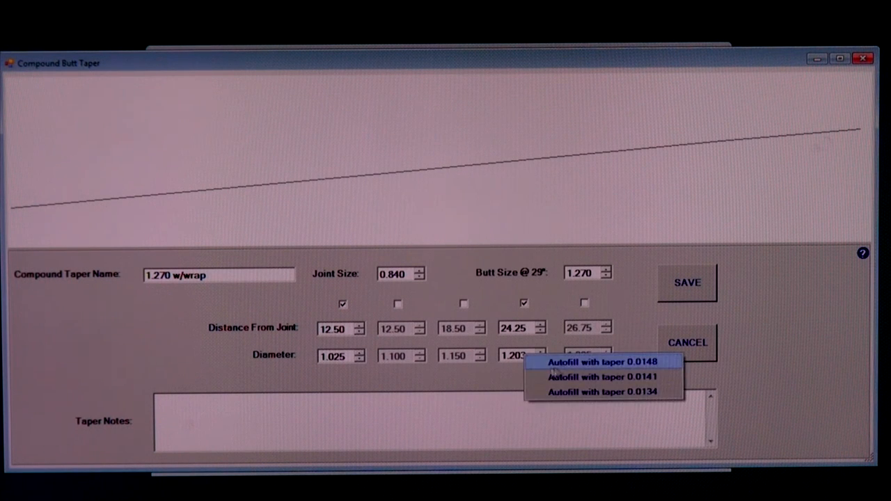
{"action": "left_click", "coordinate": [600, 361]}
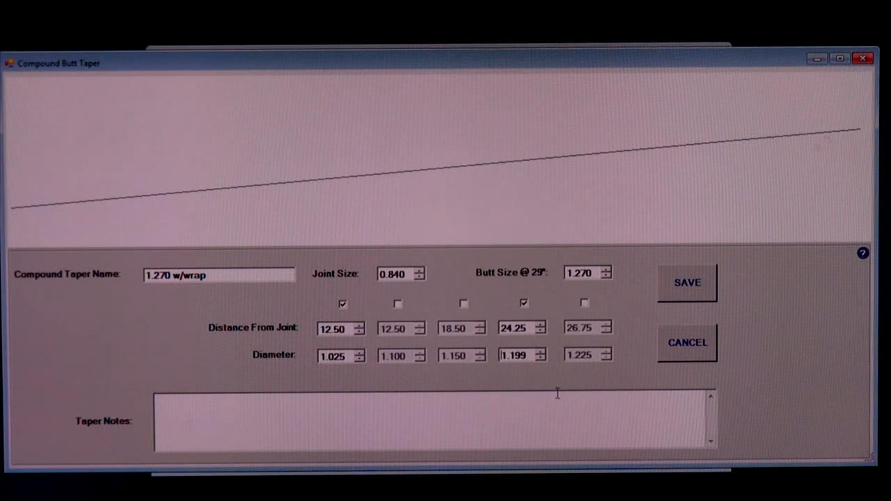
{"action": "mouse_move", "coordinate": [362, 188]}
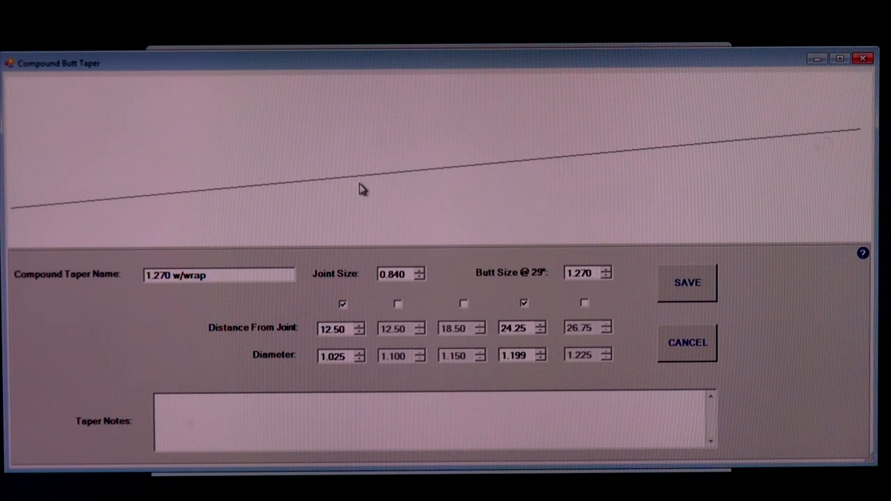
{"action": "mouse_move", "coordinate": [424, 306]}
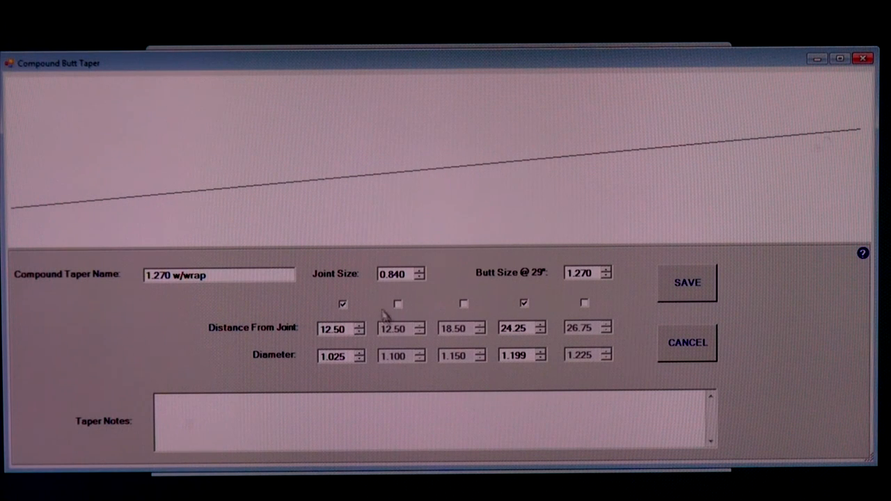
{"action": "mouse_move", "coordinate": [334, 192]}
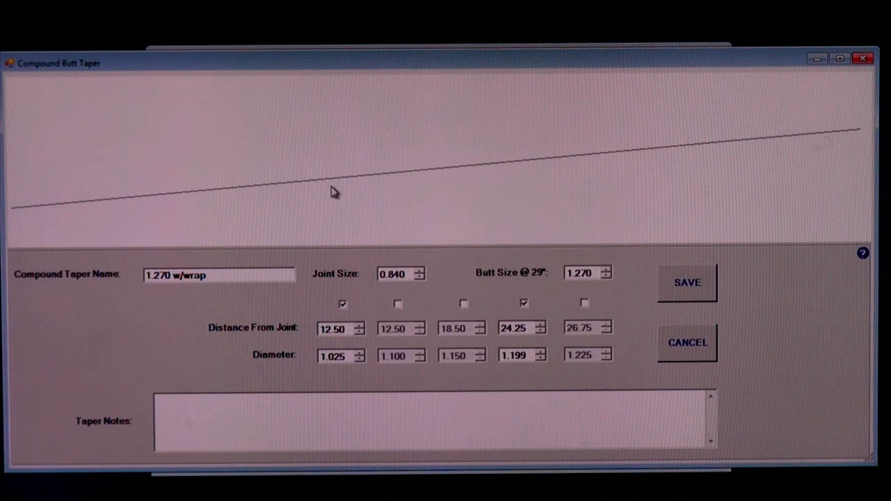
{"action": "mouse_move", "coordinate": [347, 210]}
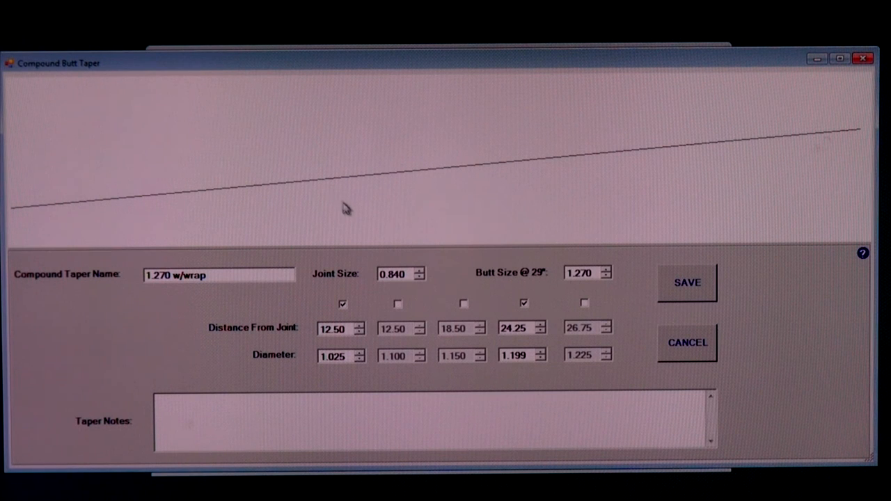
{"action": "mouse_move", "coordinate": [359, 212]}
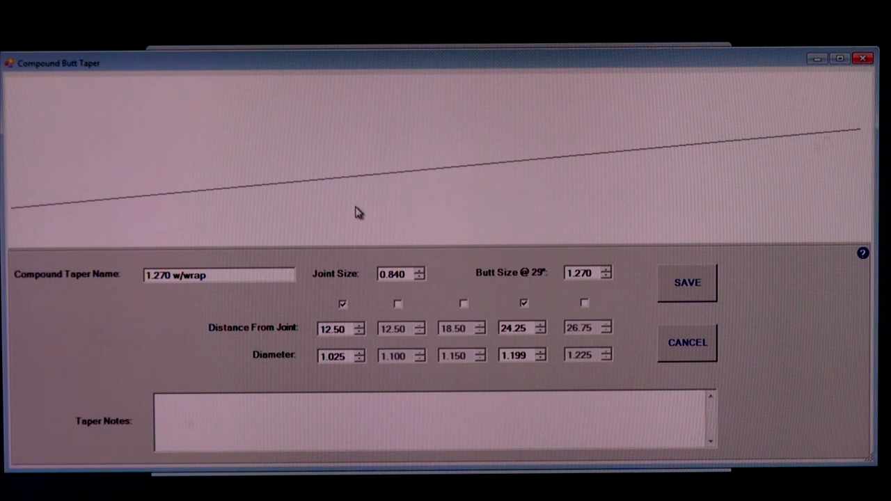
{"action": "mouse_move", "coordinate": [362, 204]}
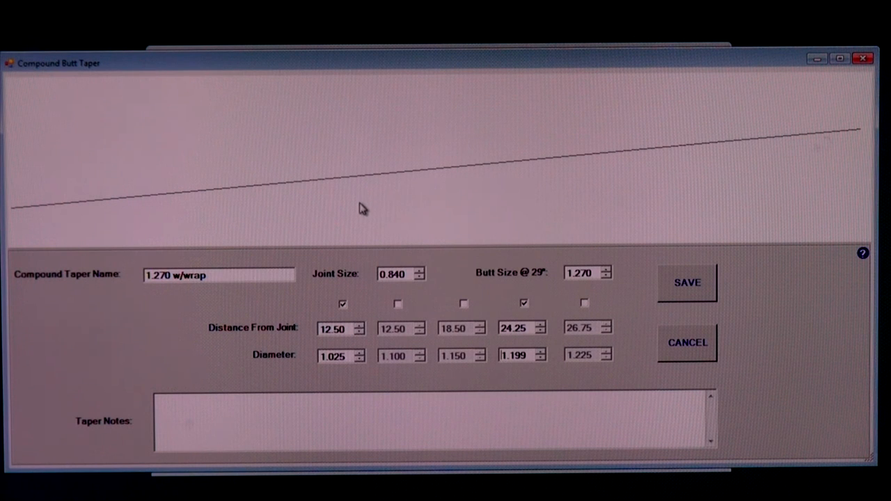
{"action": "mouse_move", "coordinate": [400, 308]}
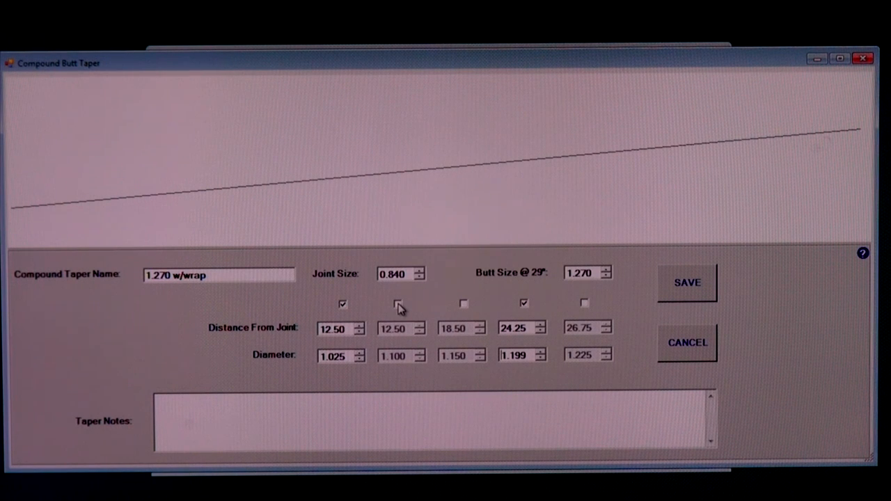
Enable taper points at 12.60 and 24.15 in, with second diameter 1.026.
{"action": "left_click", "coordinate": [397, 303]}
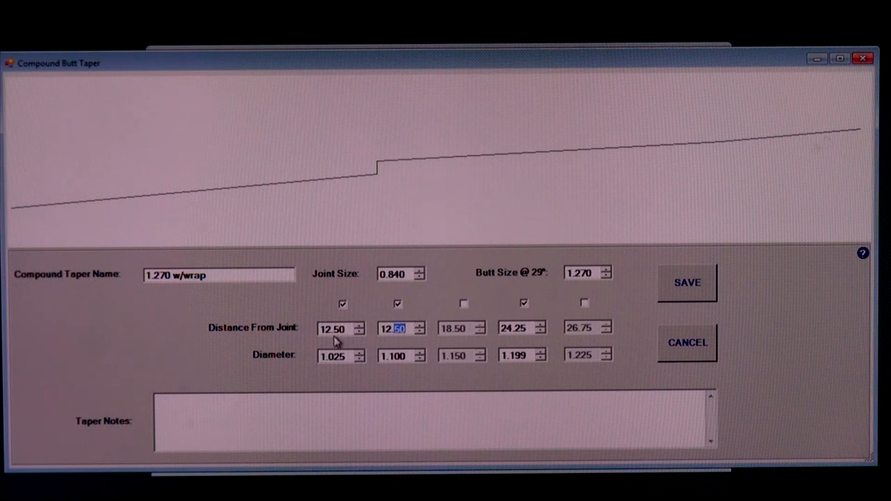
{"action": "mouse_move", "coordinate": [391, 348]}
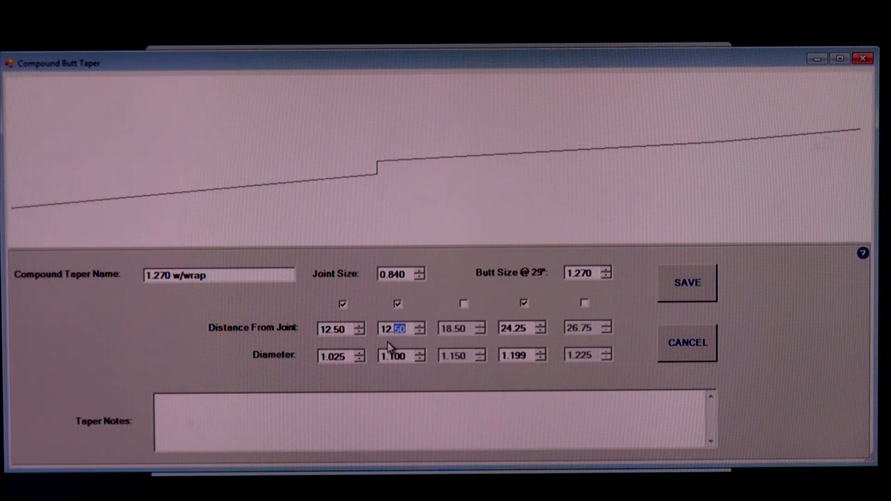
{"action": "type", "text": "12.60"}
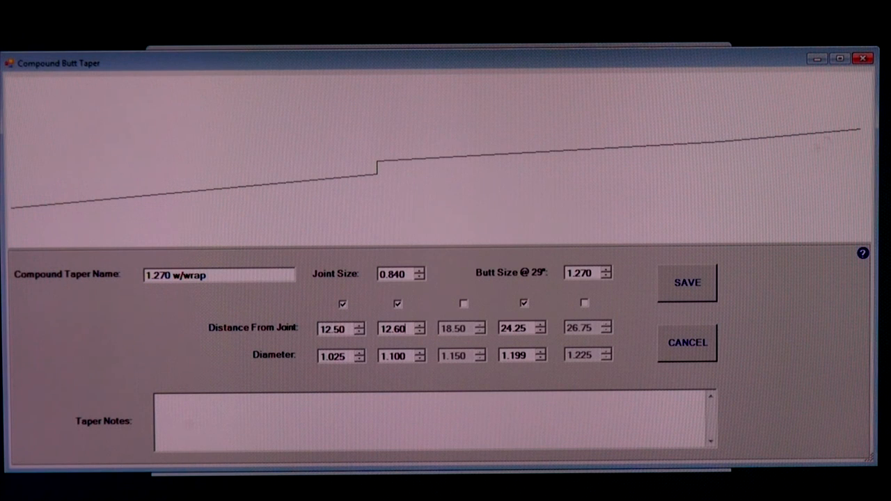
{"action": "mouse_move", "coordinate": [470, 333]}
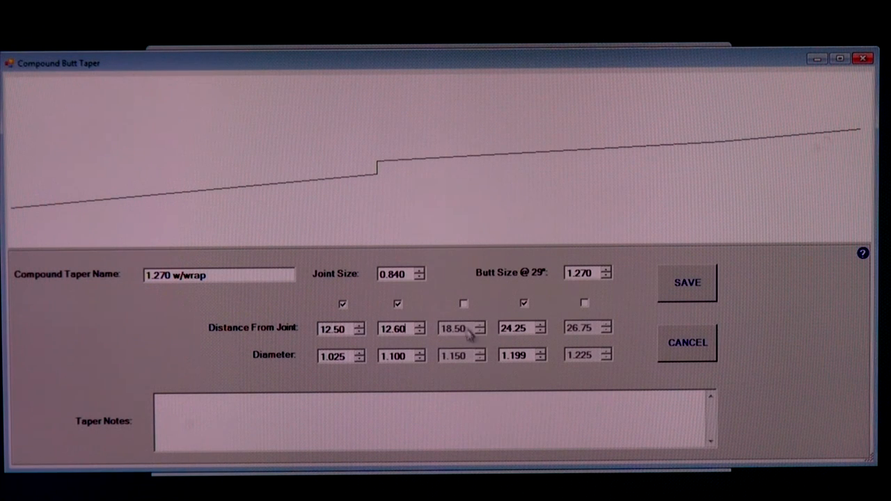
{"action": "left_click", "coordinate": [463, 303]}
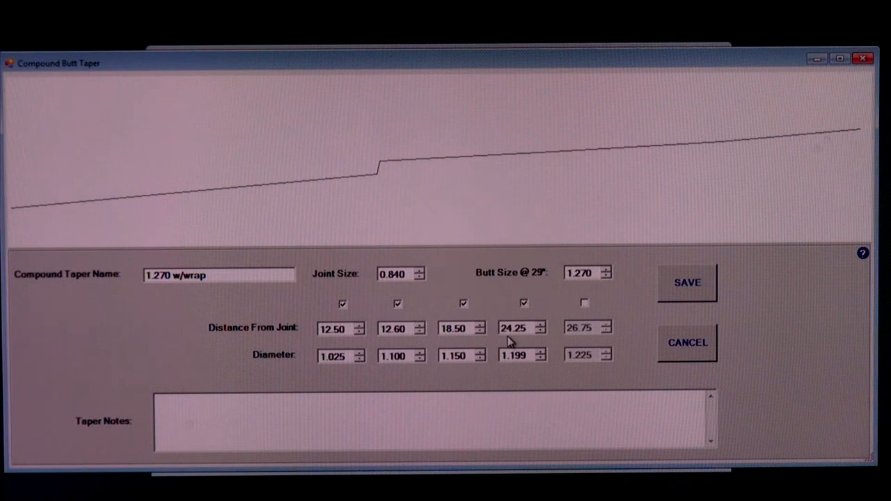
{"action": "mouse_move", "coordinate": [531, 339]}
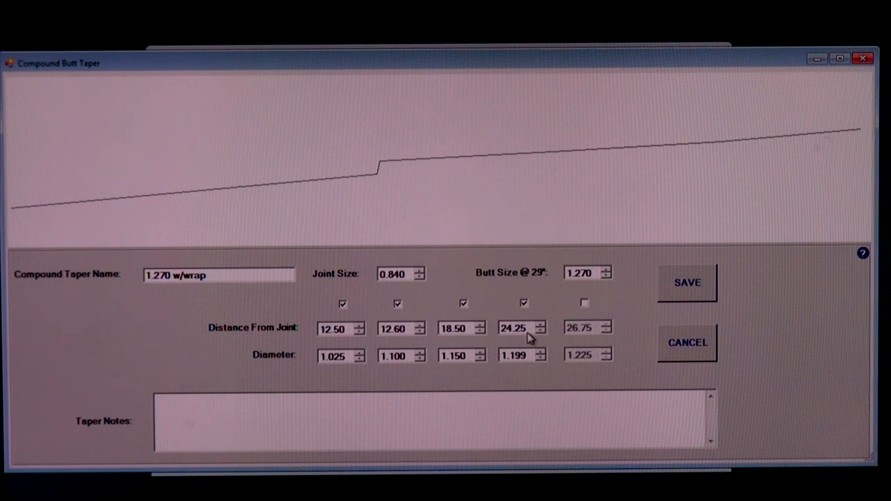
{"action": "mouse_move", "coordinate": [397, 186]}
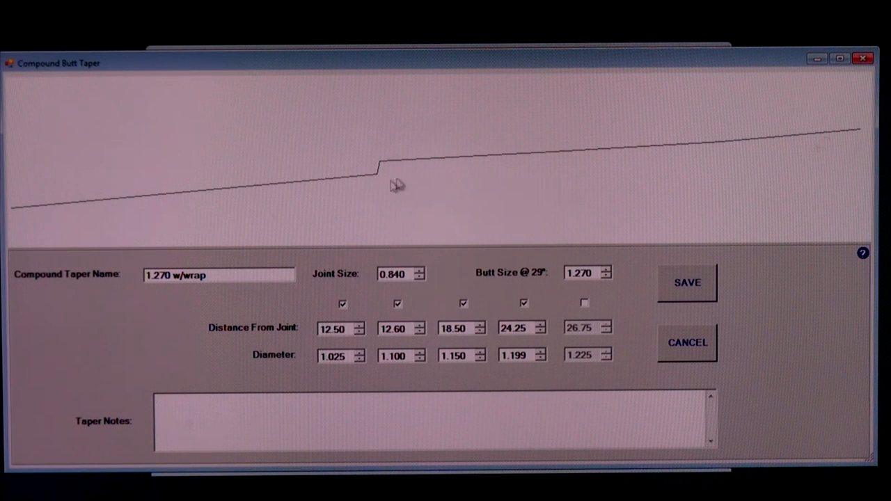
{"action": "mouse_move", "coordinate": [463, 339]}
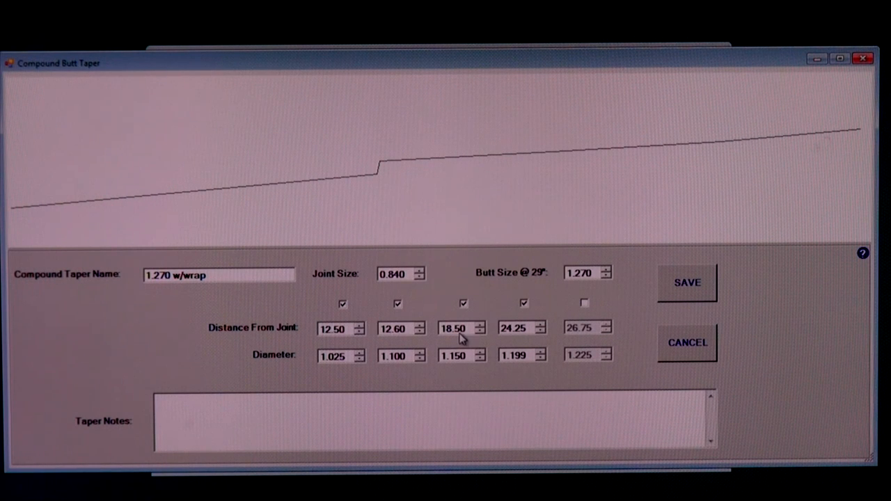
{"action": "mouse_move", "coordinate": [521, 339]}
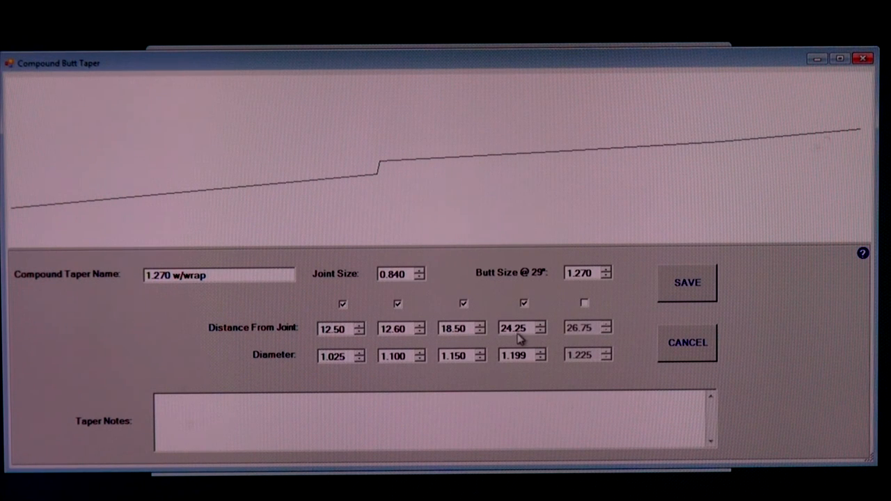
{"action": "mouse_move", "coordinate": [518, 343]}
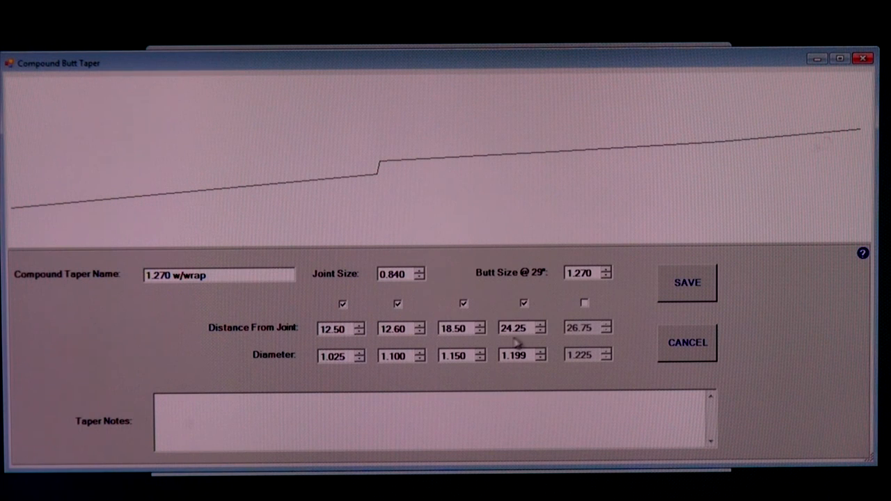
{"action": "triple_click", "coordinate": [453, 328]}
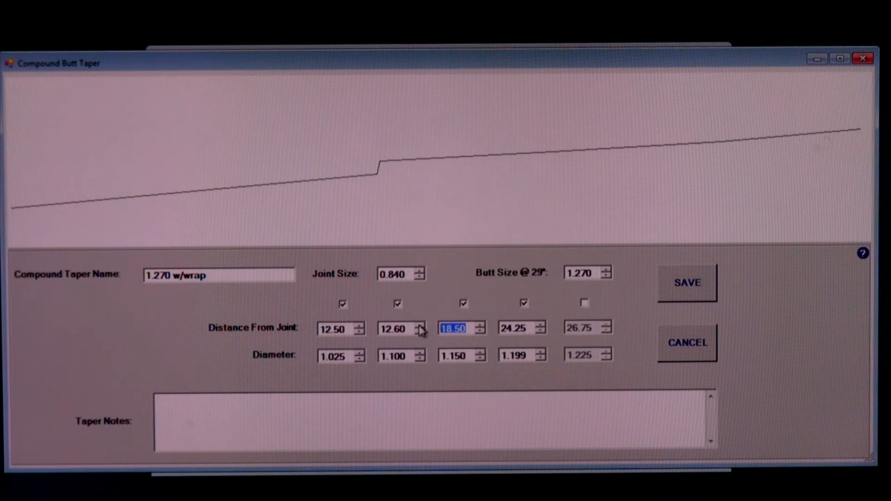
{"action": "type", "text": "24.15"}
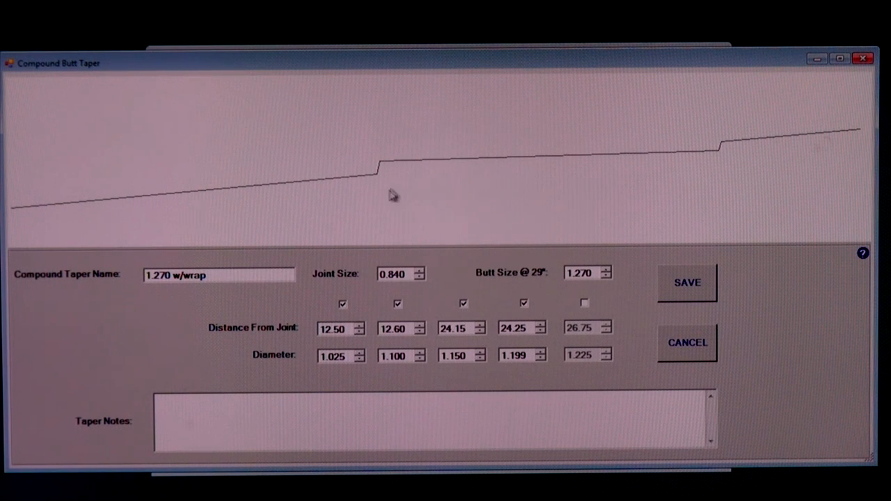
{"action": "mouse_move", "coordinate": [410, 212]}
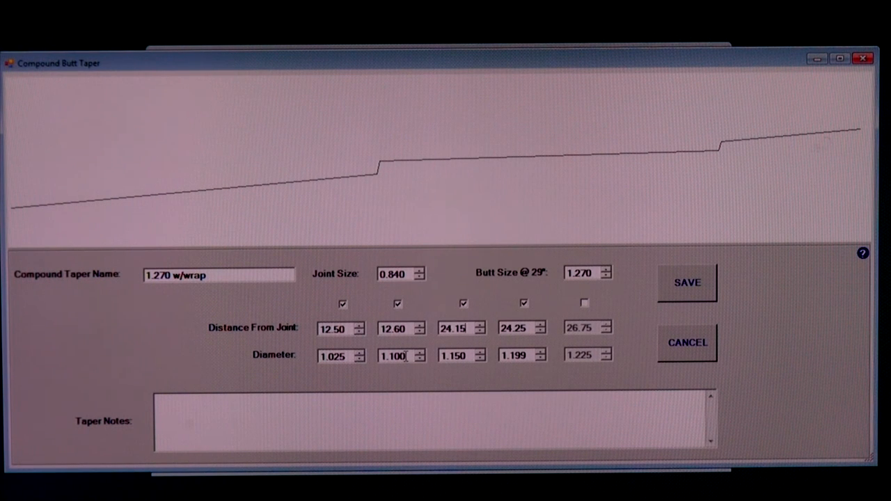
{"action": "type", "text": "1.026"}
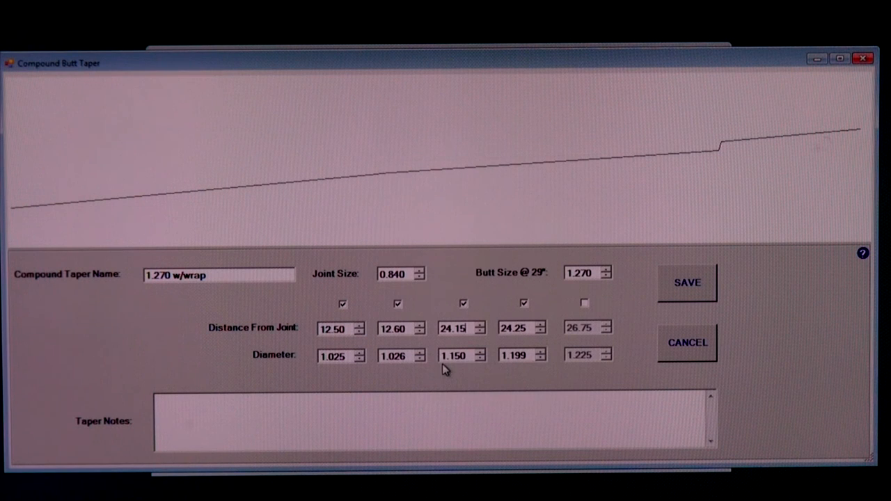
{"action": "mouse_move", "coordinate": [410, 180]}
{"action": "type", "text": "1.197"}
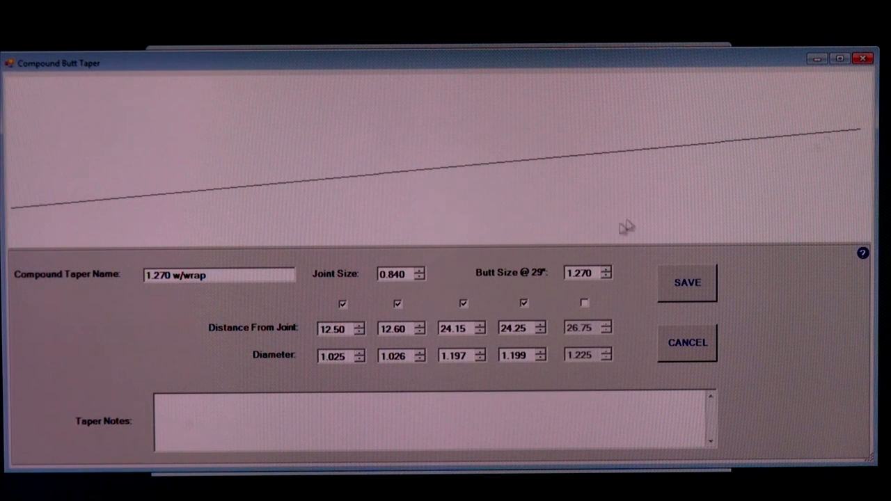
{"action": "mouse_move", "coordinate": [773, 150]}
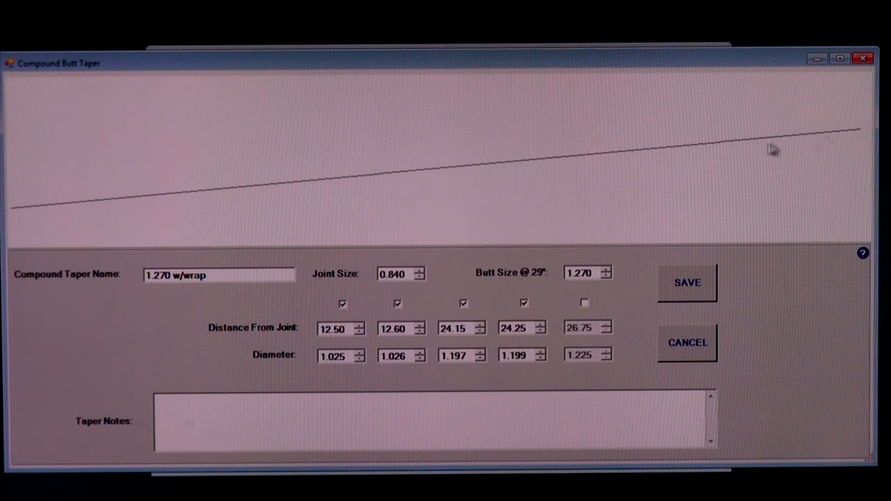
{"action": "mouse_move", "coordinate": [698, 174]}
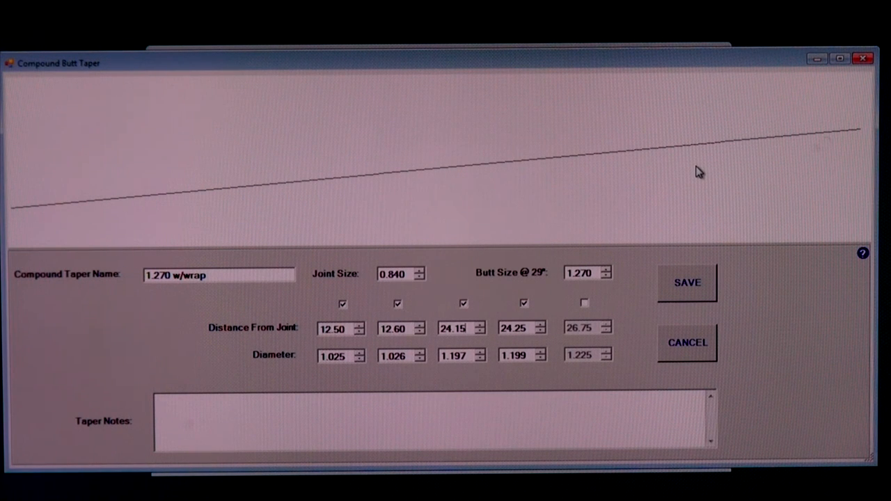
{"action": "mouse_move", "coordinate": [421, 362]}
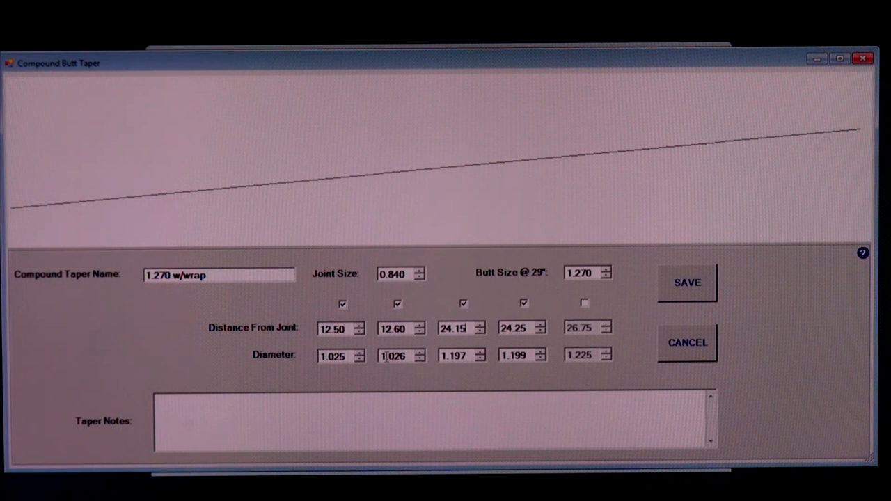
Set the second diameter to 0.976 and autofill the third at taper 0.0148, giving 1.147.
{"action": "triple_click", "coordinate": [394, 355]}
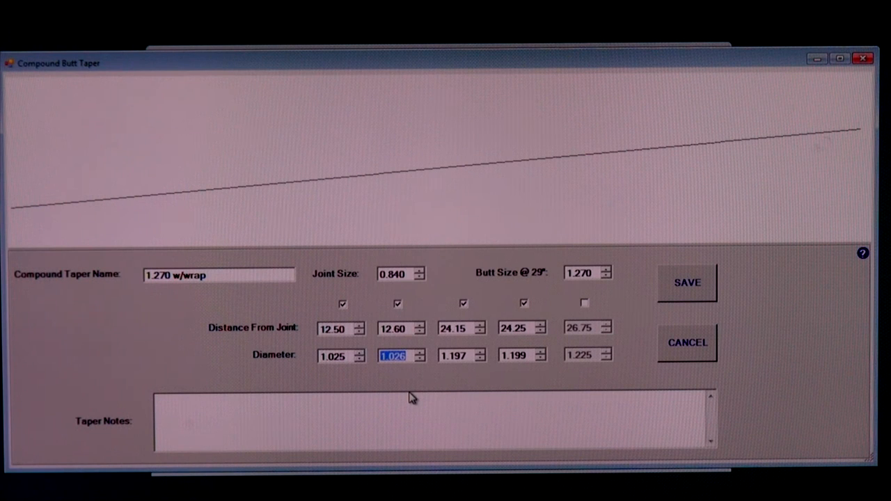
{"action": "type", "text": ".976"}
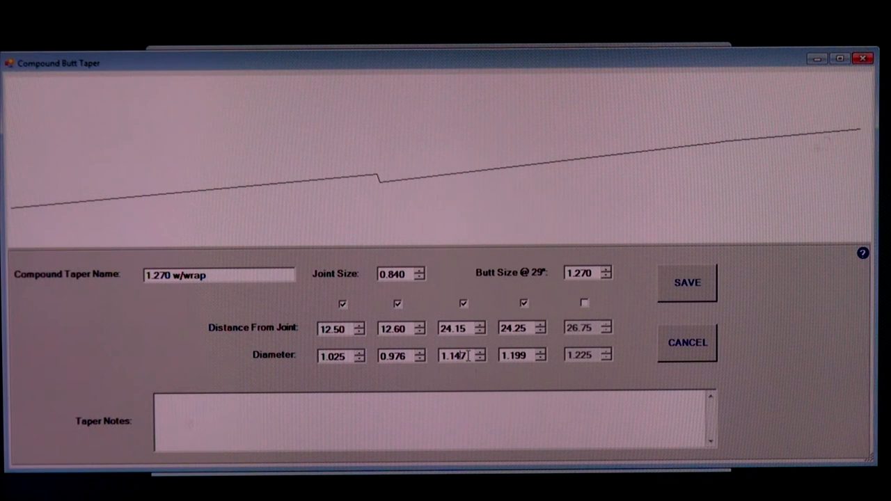
{"action": "right_click", "coordinate": [462, 355]}
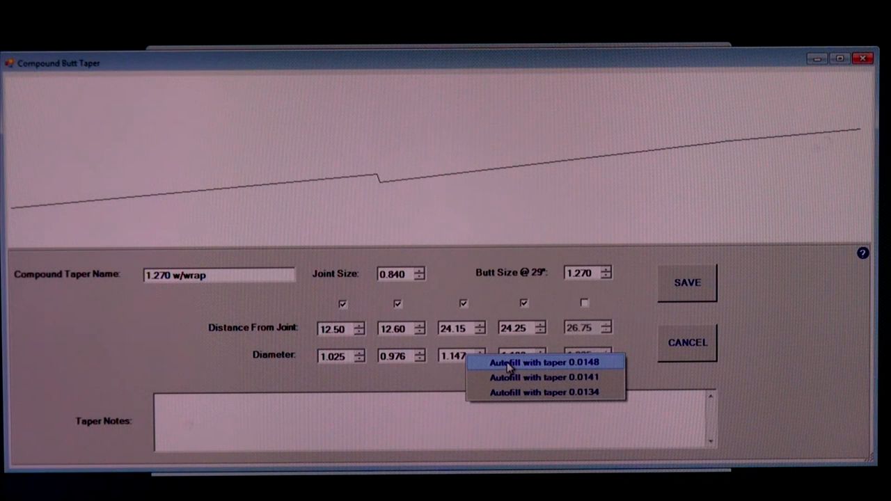
{"action": "left_click", "coordinate": [544, 363]}
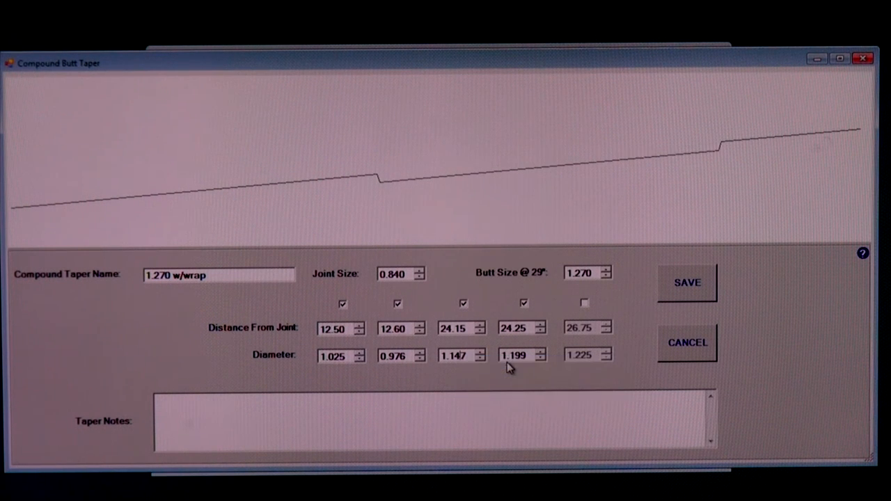
{"action": "mouse_move", "coordinate": [87, 205]}
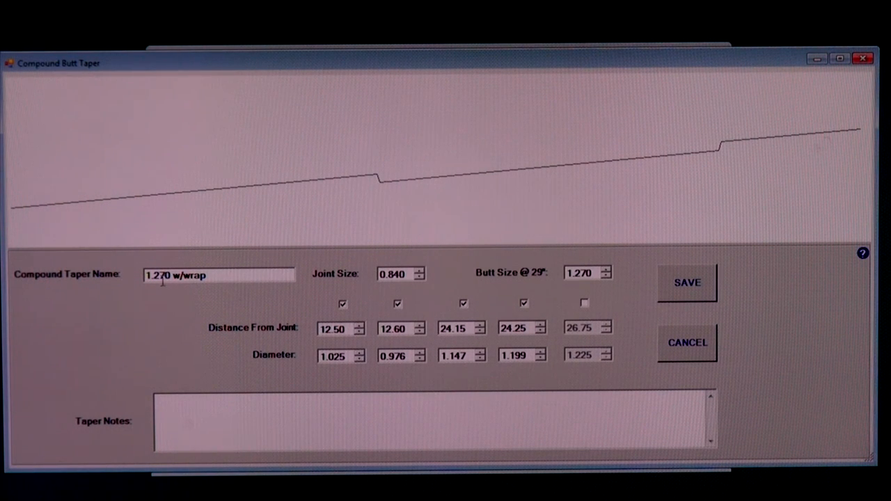
{"action": "mouse_move", "coordinate": [355, 279]}
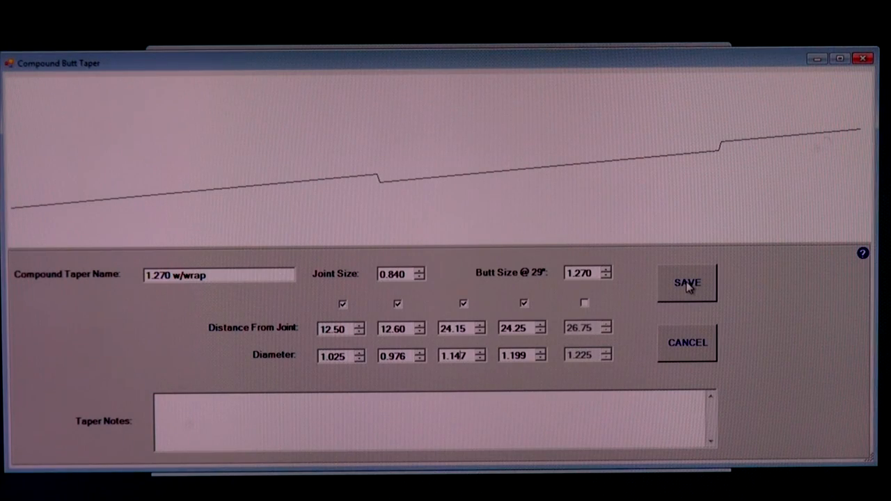
Save the 1.270 w/wrap taper, then save defaults and taper data and confirm.
{"action": "left_click", "coordinate": [687, 283]}
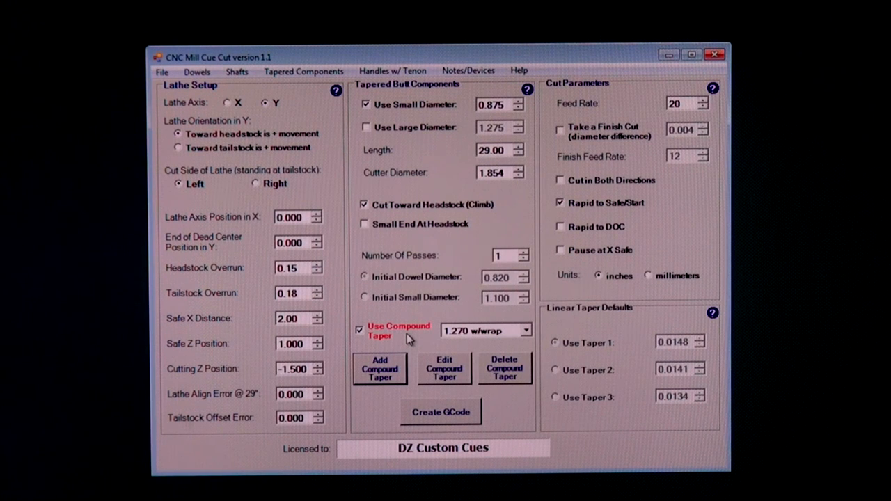
{"action": "mouse_move", "coordinate": [386, 323]}
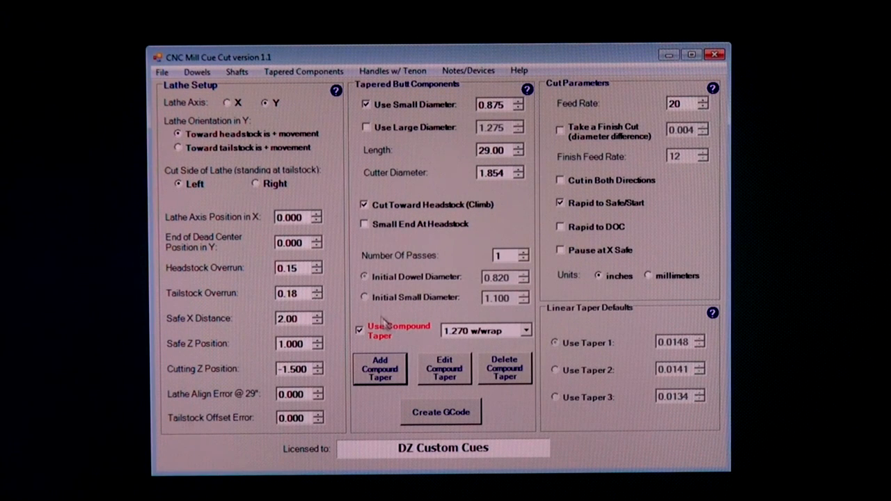
{"action": "left_click", "coordinate": [161, 71]}
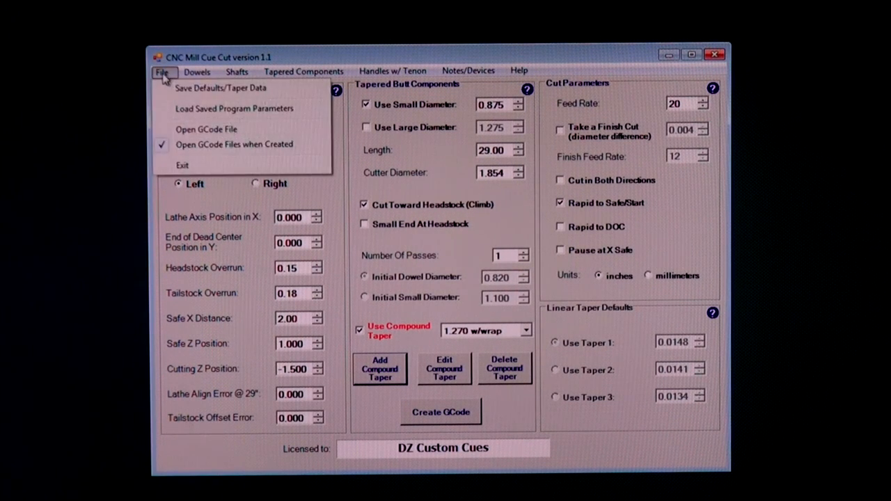
{"action": "left_click", "coordinate": [221, 87]}
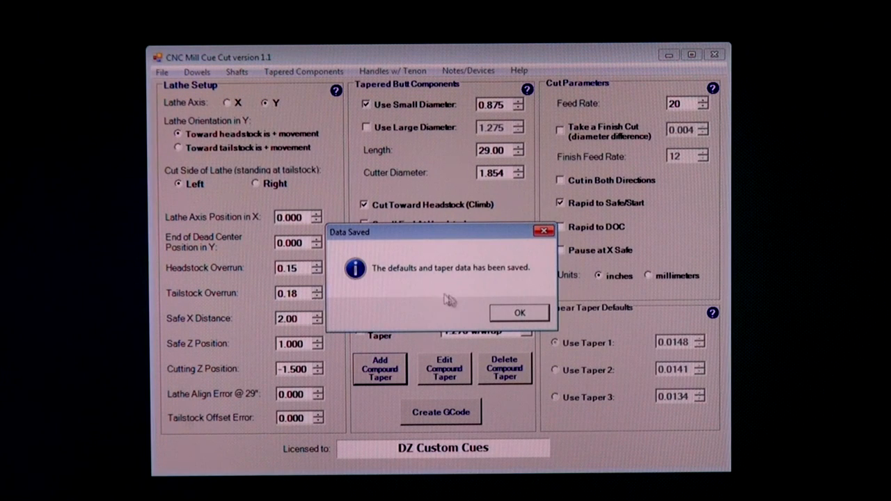
{"action": "left_click", "coordinate": [519, 312]}
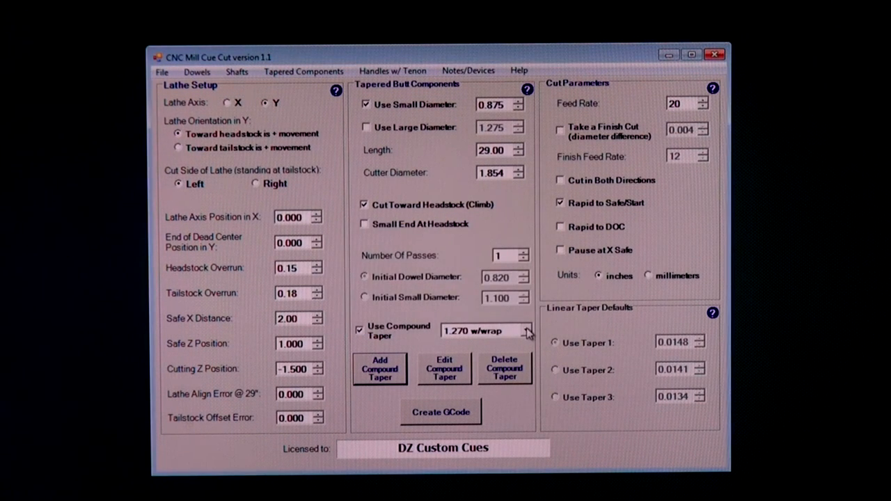
Pick 1.270 w/wrap from the saved compound tapers, showing small diameter 0.842.
{"action": "left_click", "coordinate": [528, 330]}
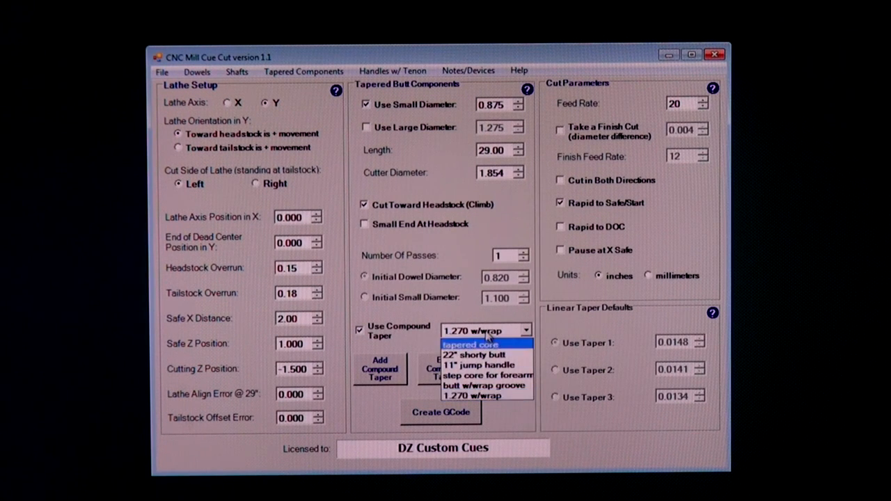
{"action": "mouse_move", "coordinate": [486, 395]}
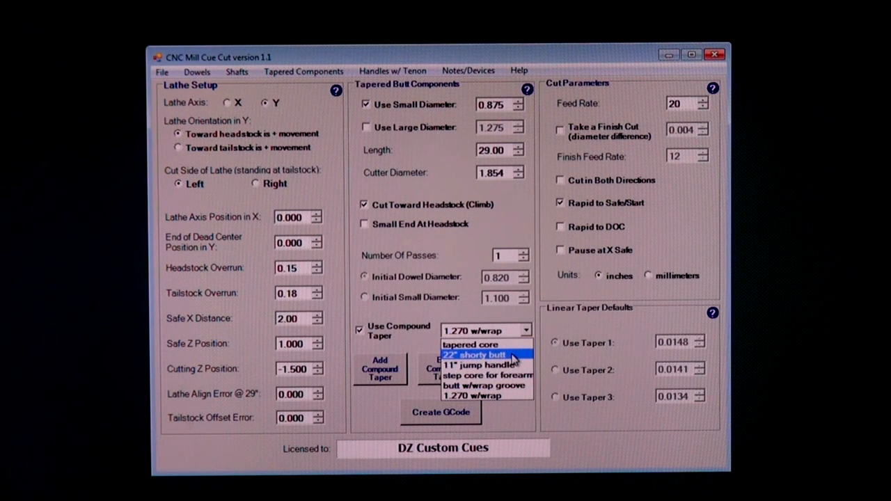
{"action": "mouse_move", "coordinate": [487, 365]}
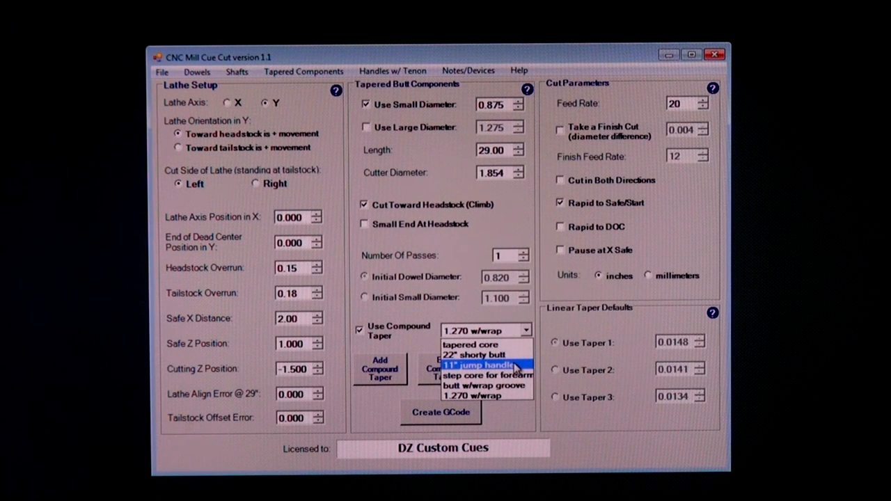
{"action": "mouse_move", "coordinate": [487, 374]}
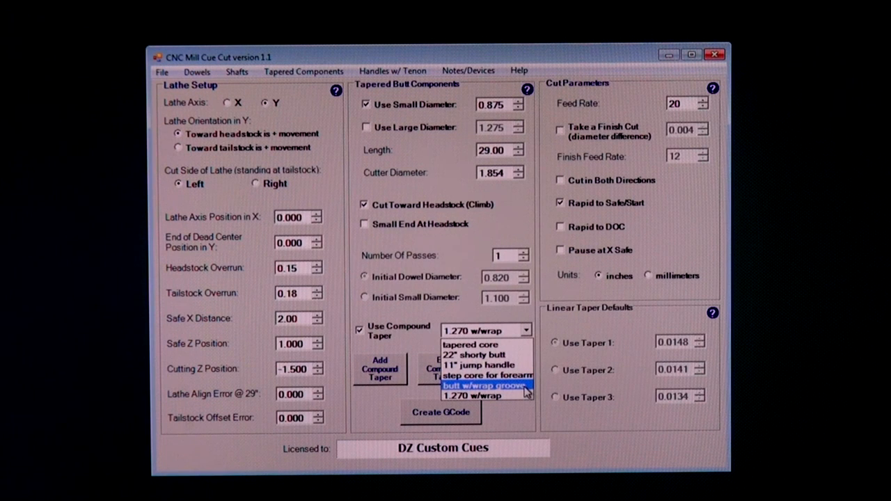
{"action": "left_click", "coordinate": [481, 386]}
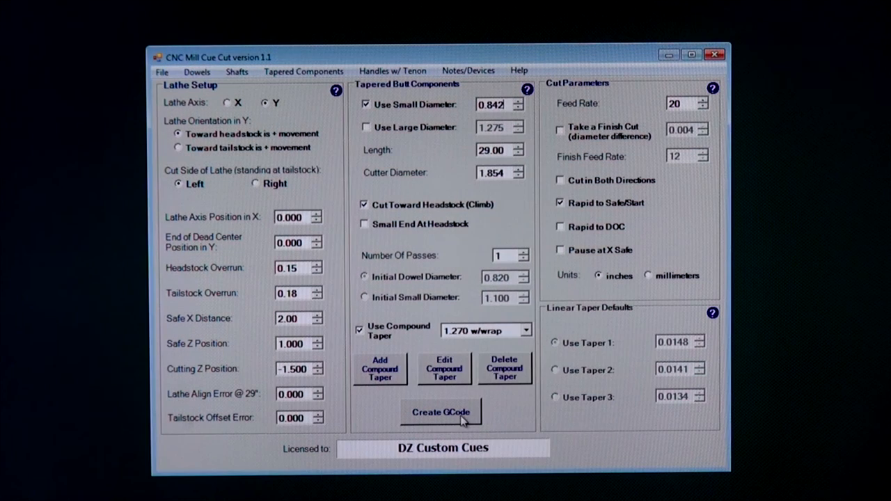
{"action": "mouse_move", "coordinate": [470, 345]}
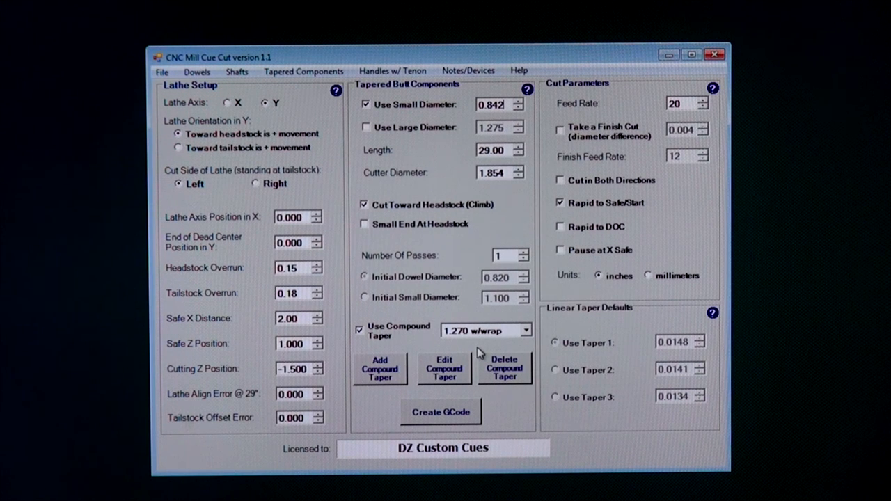
{"action": "mouse_move", "coordinate": [508, 417]}
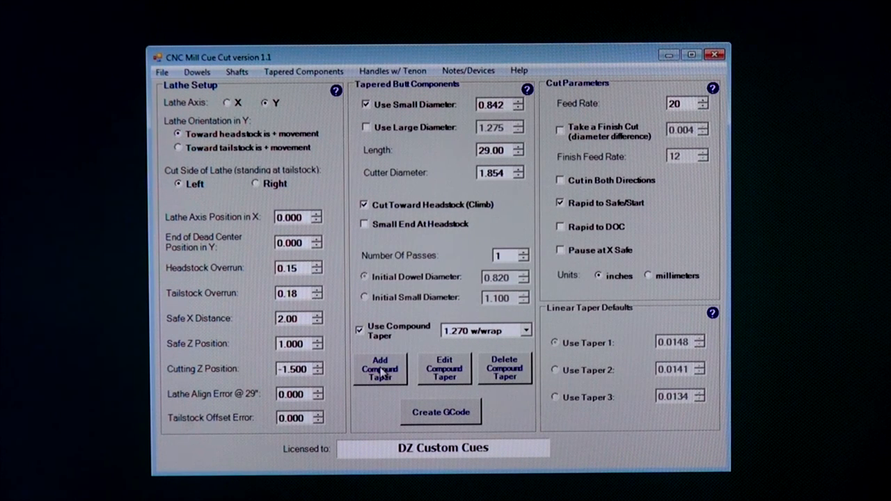
{"action": "mouse_move", "coordinate": [382, 375]}
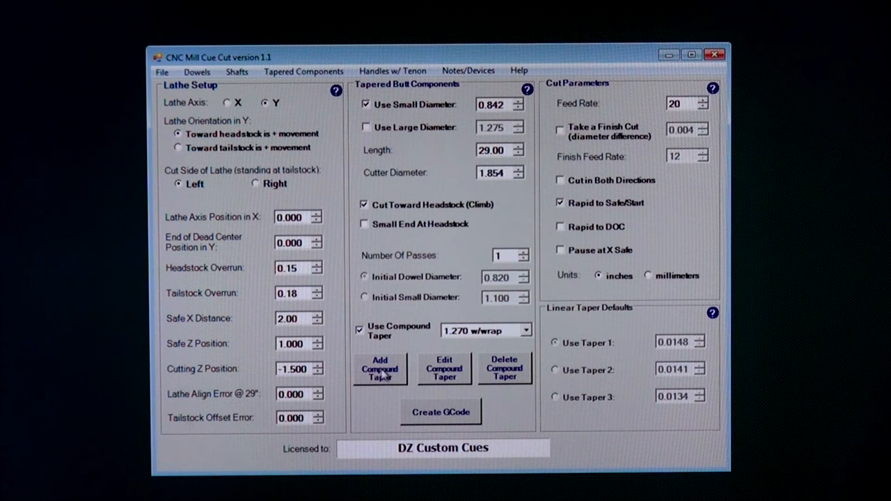
{"action": "mouse_move", "coordinate": [449, 374]}
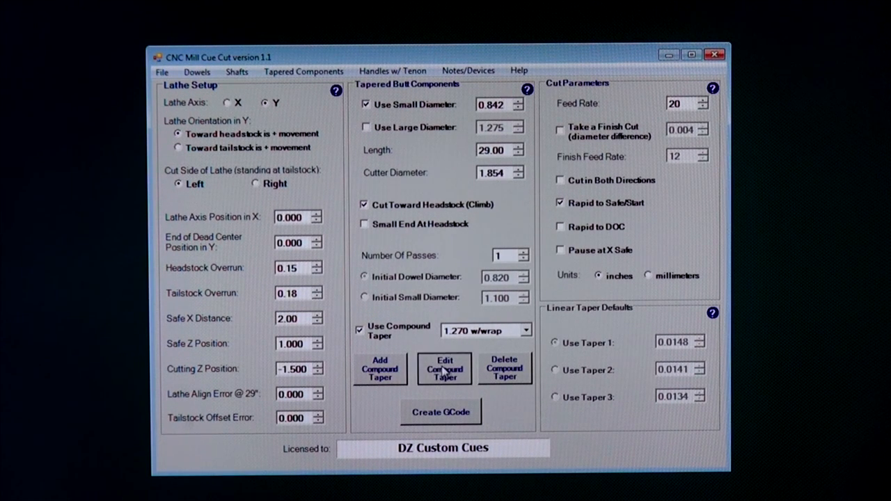
Open the 1.270 w/wrap compound taper in the edit window.
{"action": "left_click", "coordinate": [445, 369]}
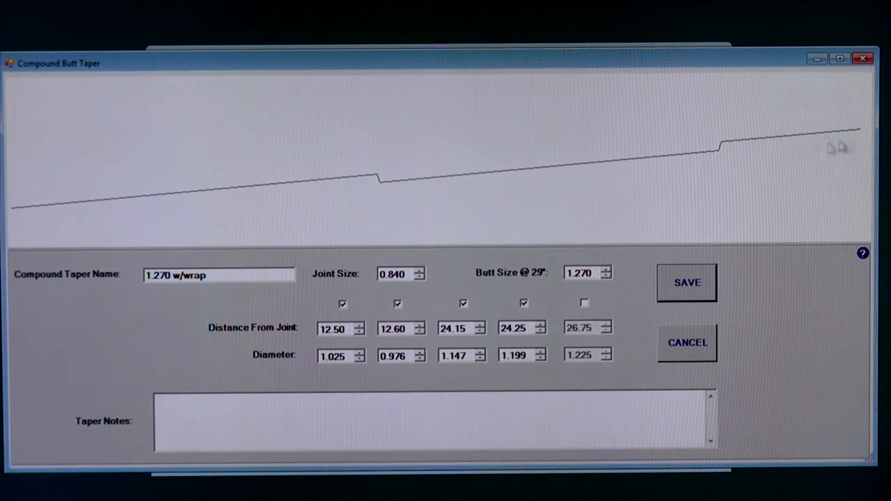
{"action": "mouse_move", "coordinate": [453, 219]}
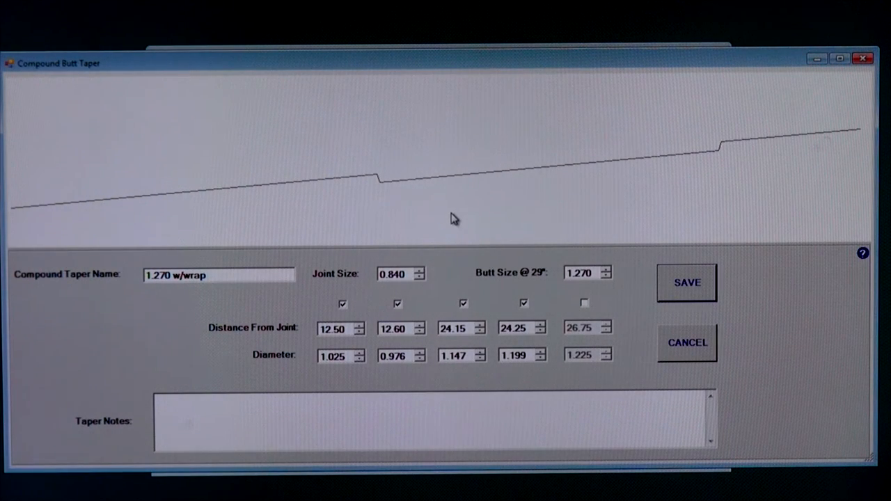
{"action": "mouse_move", "coordinate": [449, 221]}
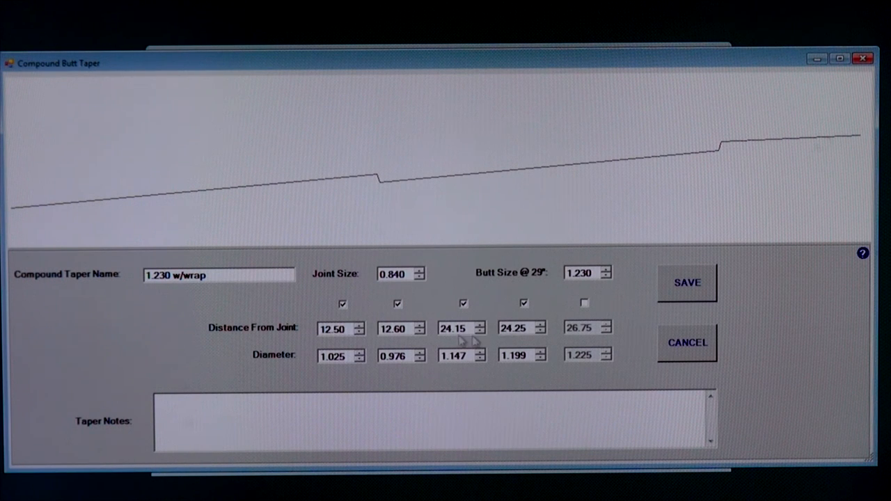
{"action": "mouse_move", "coordinate": [430, 349]}
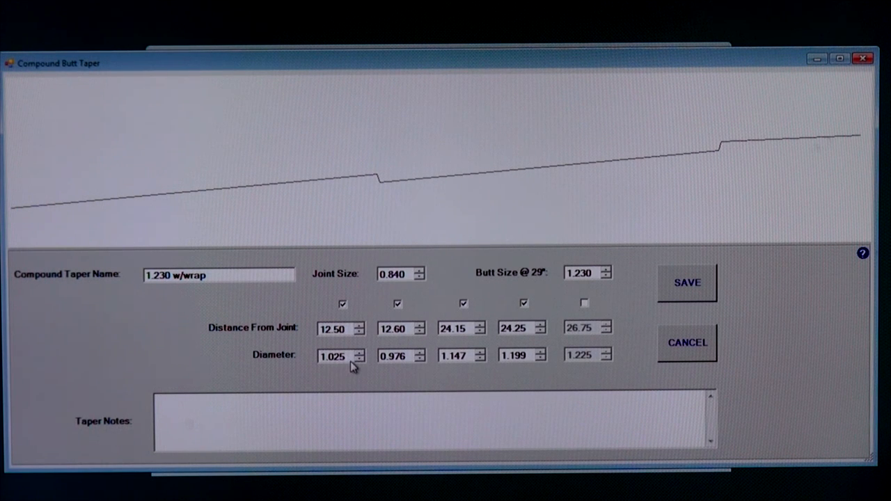
Autofill the four diameters at 0.0134 taper: 1.008, 1.009, 1.164, 1.165.
{"action": "left_click", "coordinate": [358, 356]}
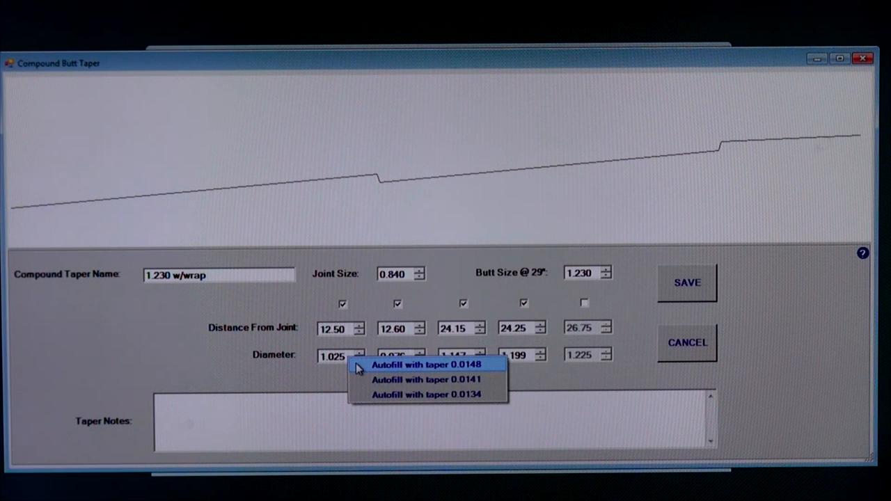
{"action": "mouse_move", "coordinate": [363, 380]}
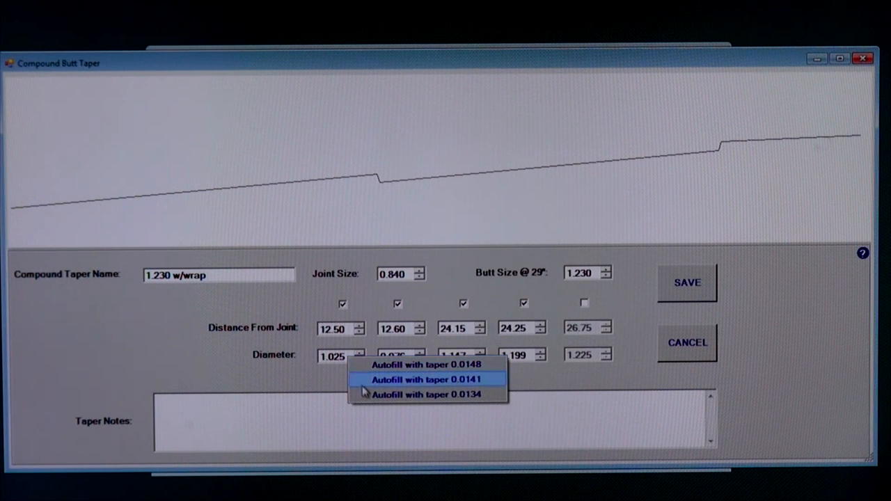
{"action": "mouse_move", "coordinate": [428, 395]}
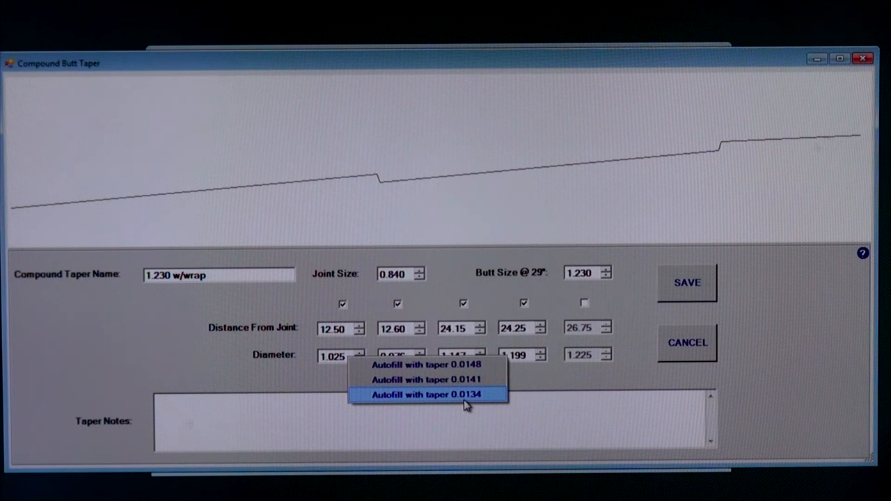
{"action": "mouse_move", "coordinate": [487, 405]}
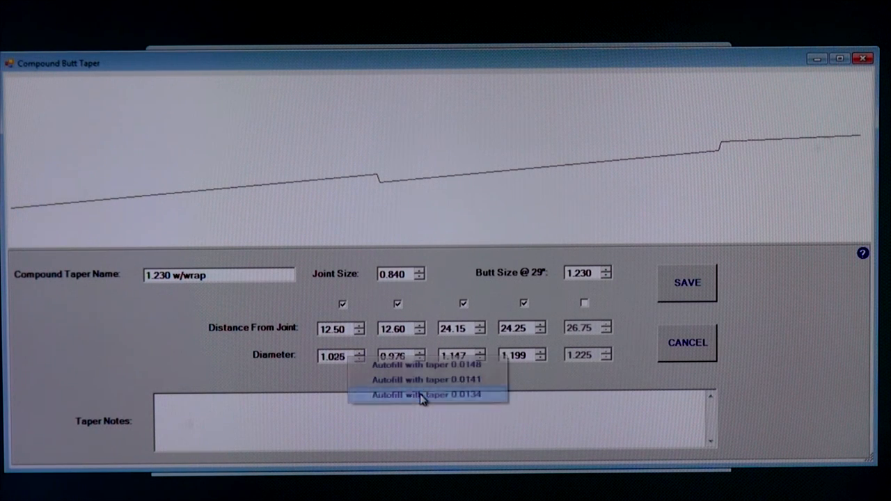
{"action": "left_click", "coordinate": [425, 395]}
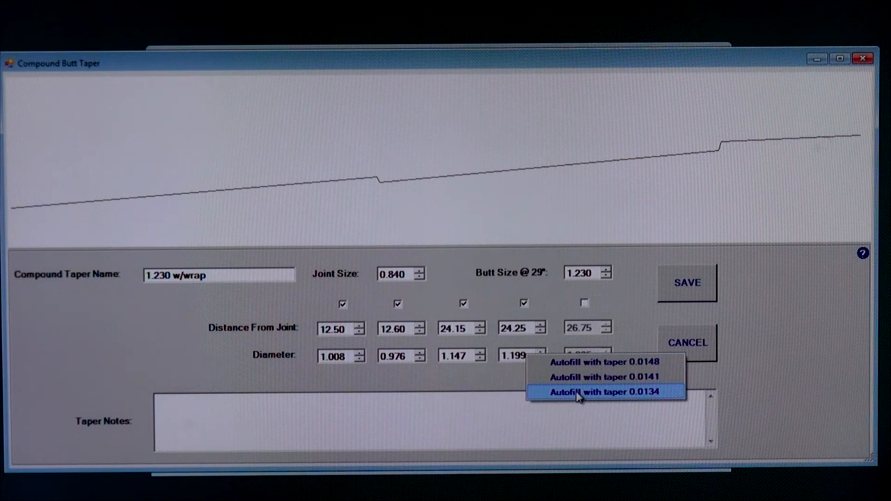
{"action": "left_click", "coordinate": [605, 391]}
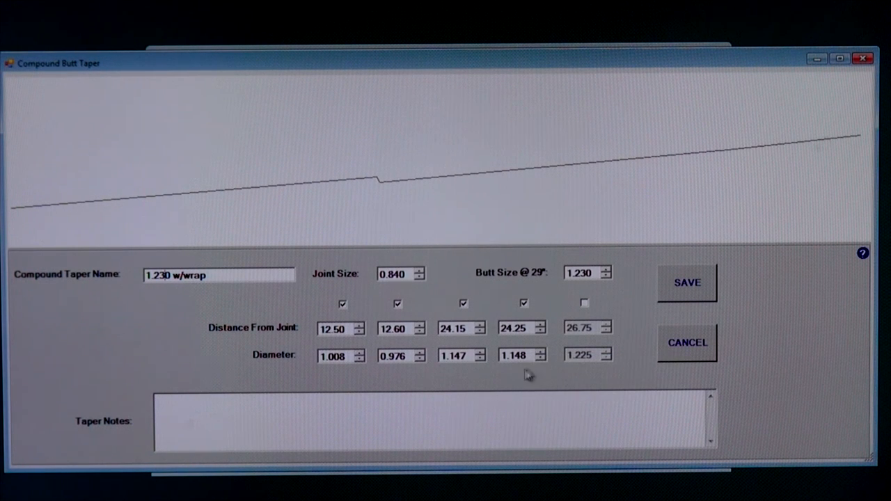
{"action": "mouse_move", "coordinate": [511, 376]}
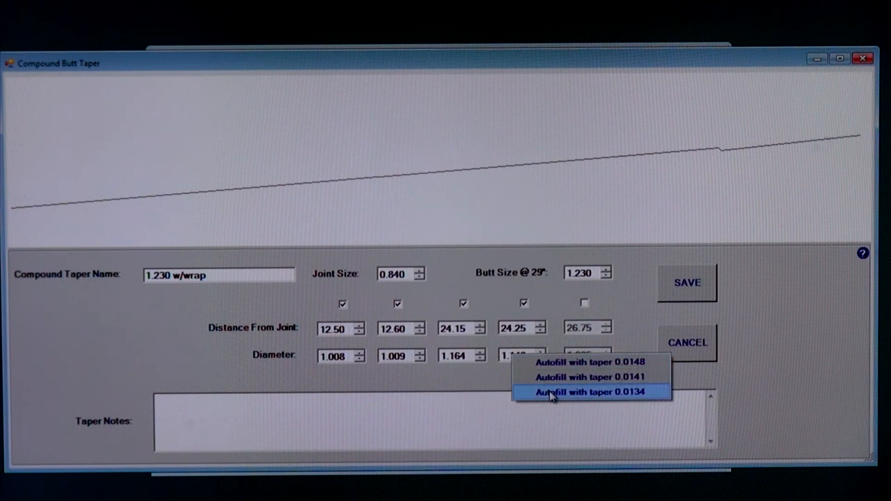
{"action": "left_click", "coordinate": [590, 392]}
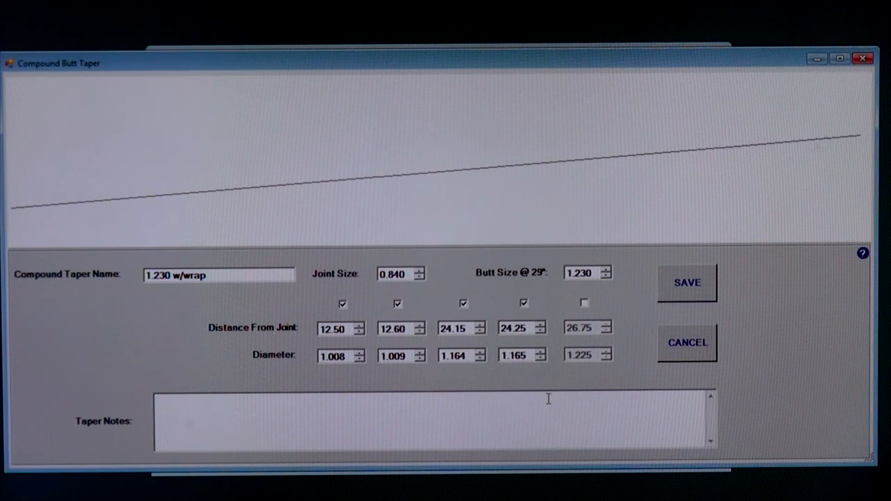
{"action": "mouse_move", "coordinate": [467, 195]}
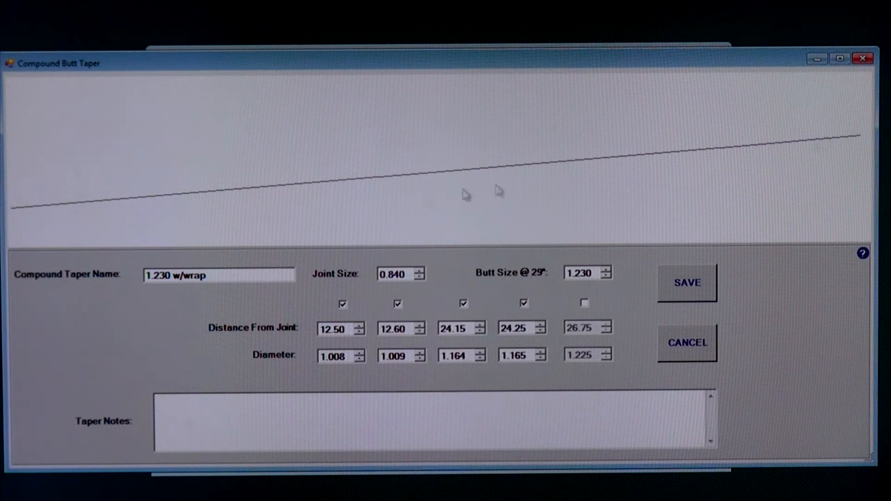
{"action": "mouse_move", "coordinate": [582, 189]}
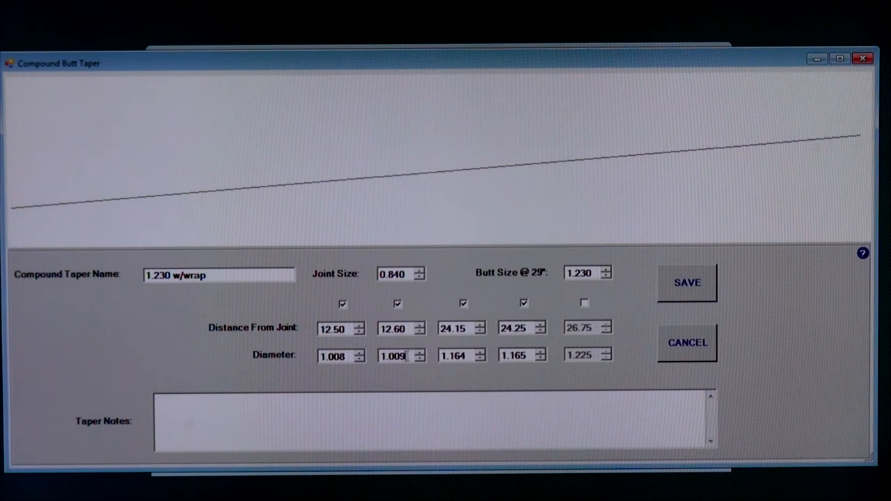
Change the second diameter point to 0.959.
{"action": "left_click", "coordinate": [396, 355]}
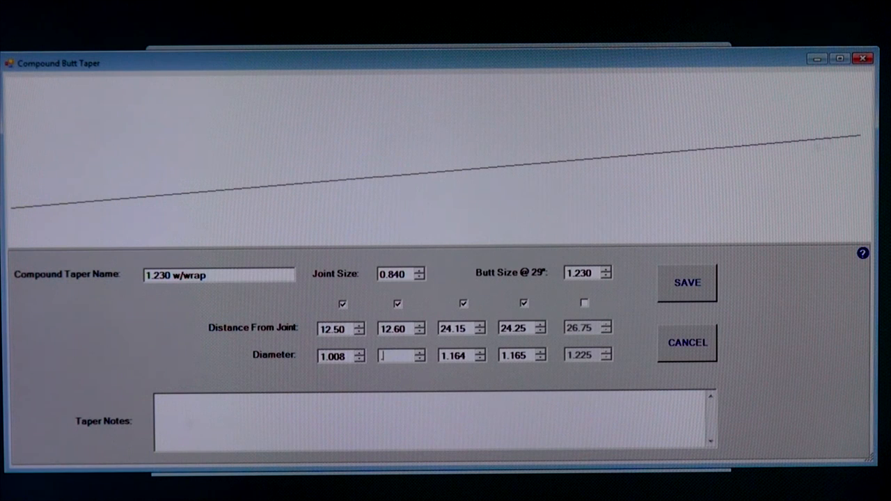
{"action": "type", "text": ".959"}
{"action": "left_click", "coordinate": [462, 355]}
{"action": "type", "text": "1.114"}
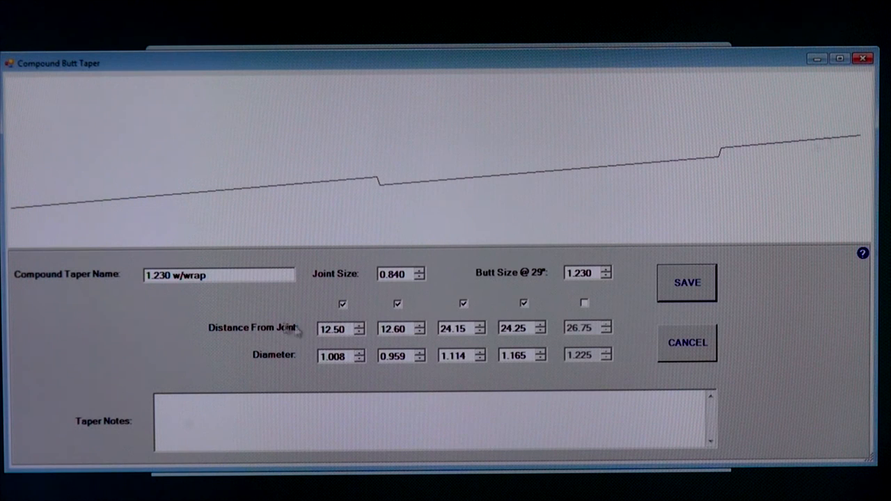
{"action": "mouse_move", "coordinate": [315, 299]}
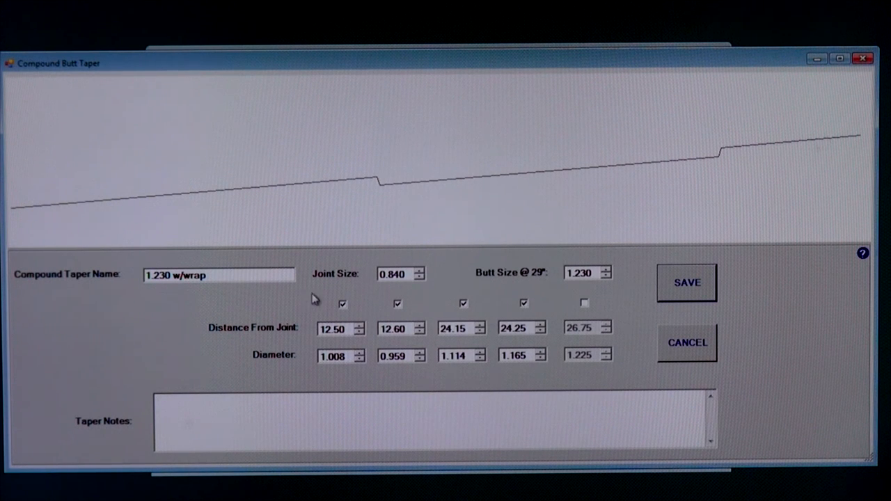
{"action": "mouse_move", "coordinate": [686, 279]}
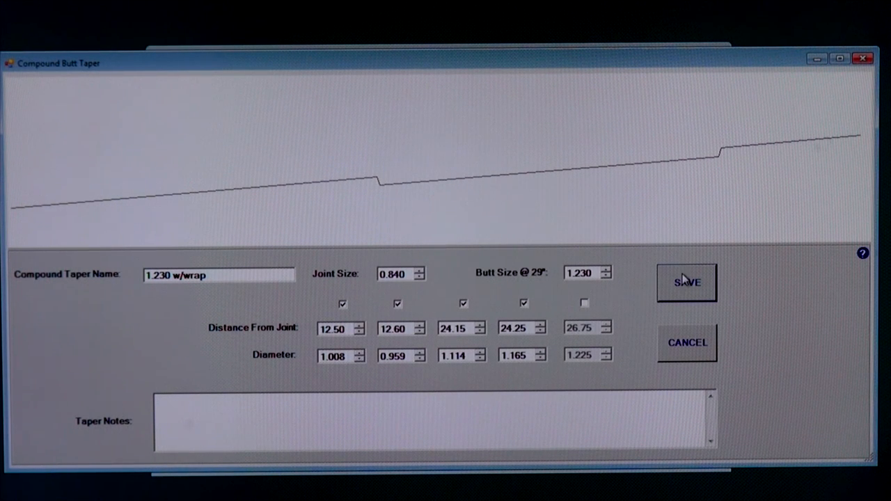
Save the edited profile as a new taper instead of renaming the original.
{"action": "left_click", "coordinate": [687, 282]}
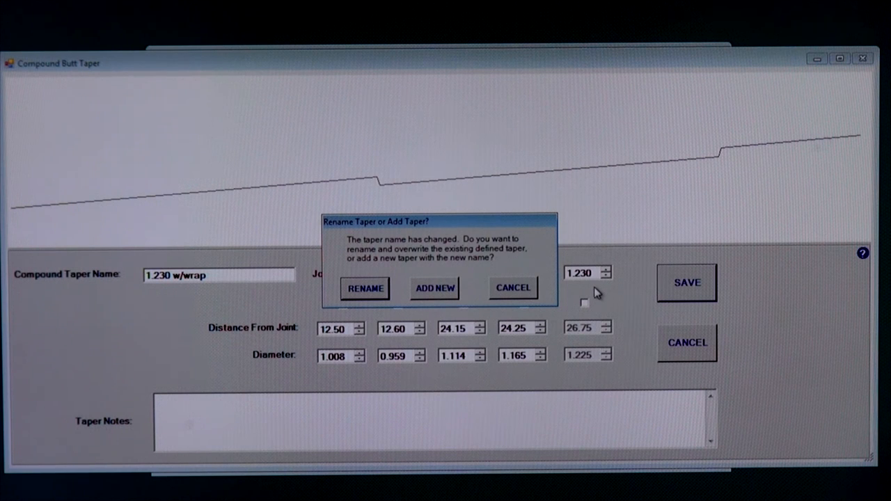
{"action": "mouse_move", "coordinate": [600, 309]}
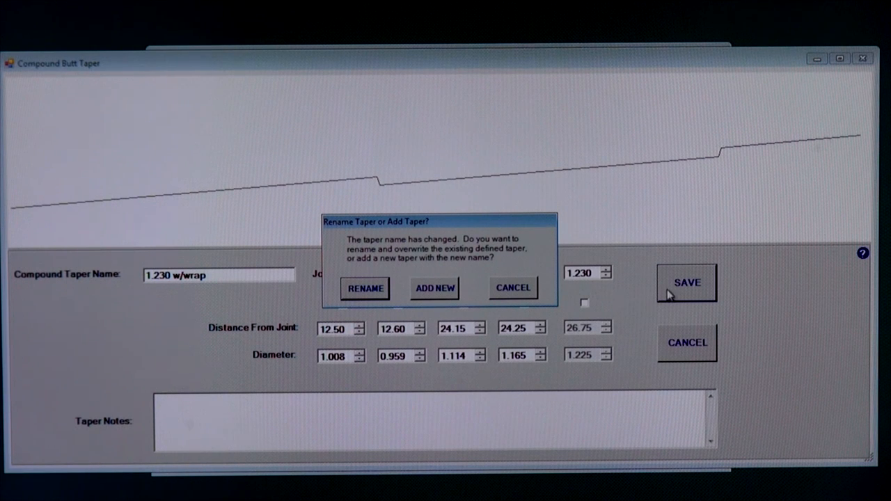
{"action": "mouse_move", "coordinate": [668, 295]}
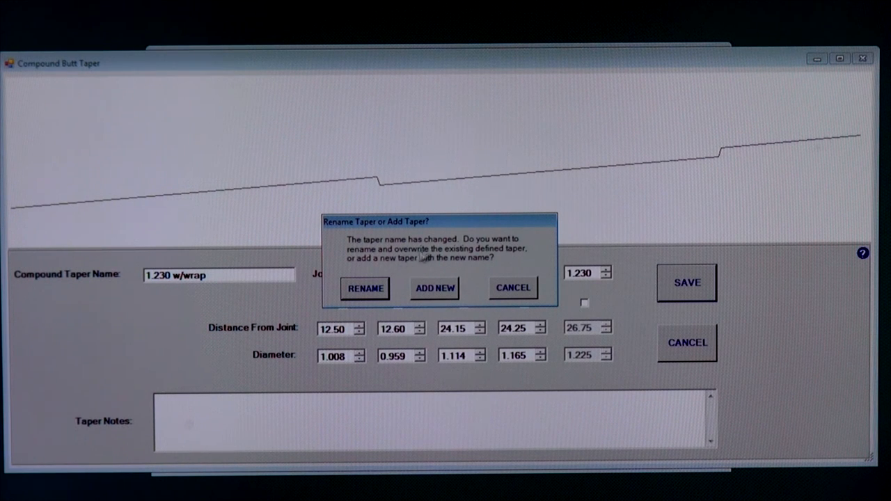
{"action": "mouse_move", "coordinate": [436, 259]}
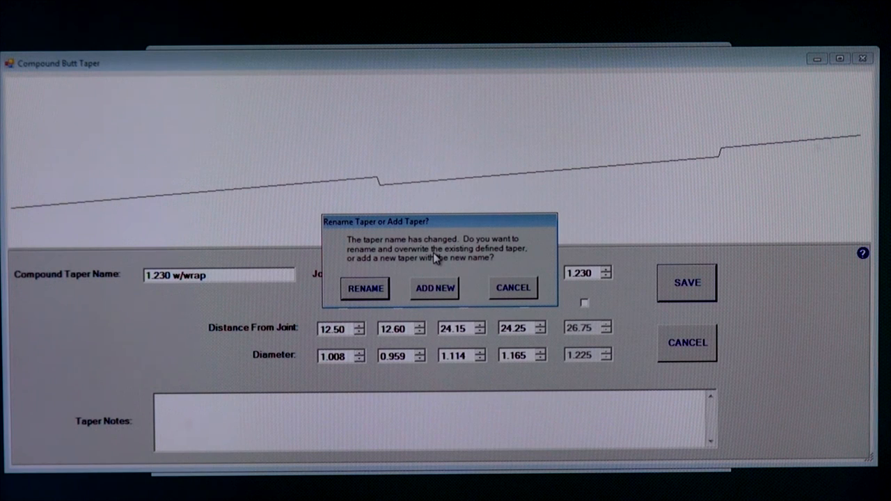
{"action": "mouse_move", "coordinate": [435, 259]}
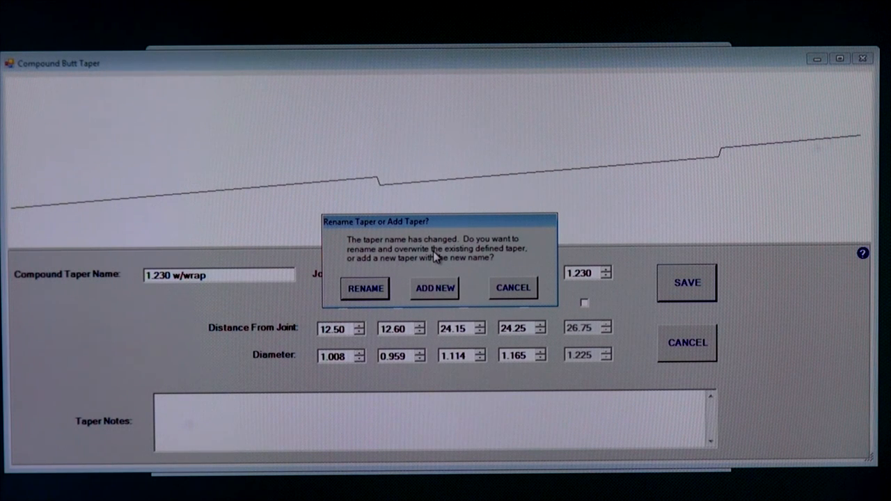
{"action": "mouse_move", "coordinate": [411, 258]}
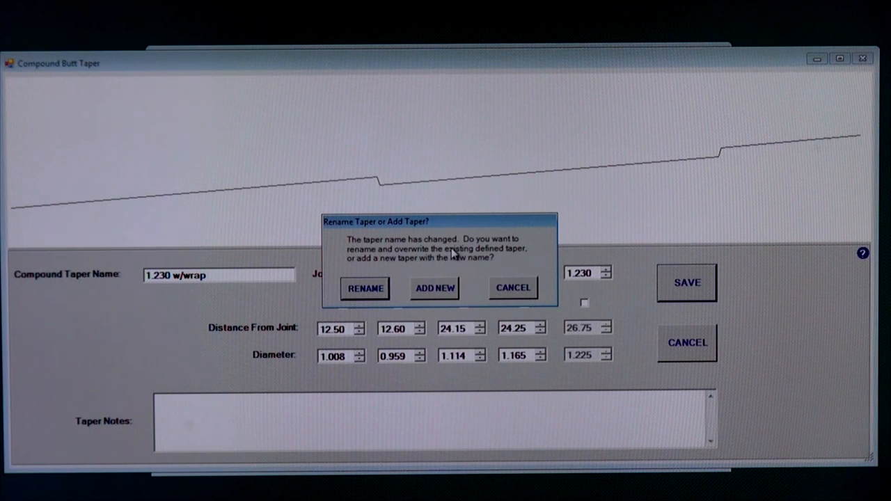
{"action": "mouse_move", "coordinate": [402, 272]}
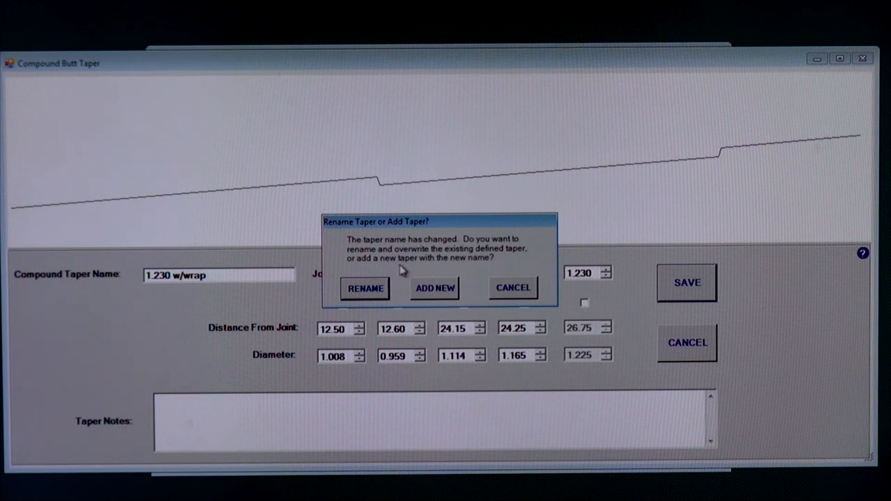
{"action": "mouse_move", "coordinate": [451, 269]}
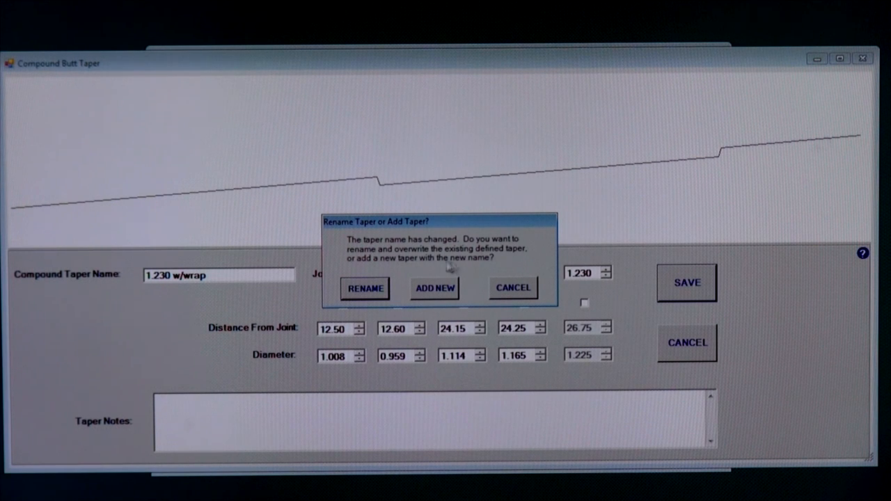
{"action": "mouse_move", "coordinate": [437, 294]}
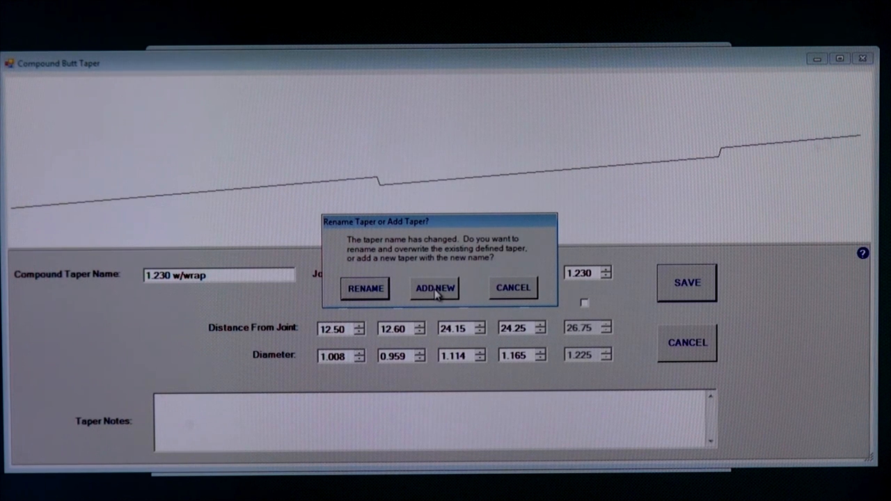
{"action": "left_click", "coordinate": [434, 287]}
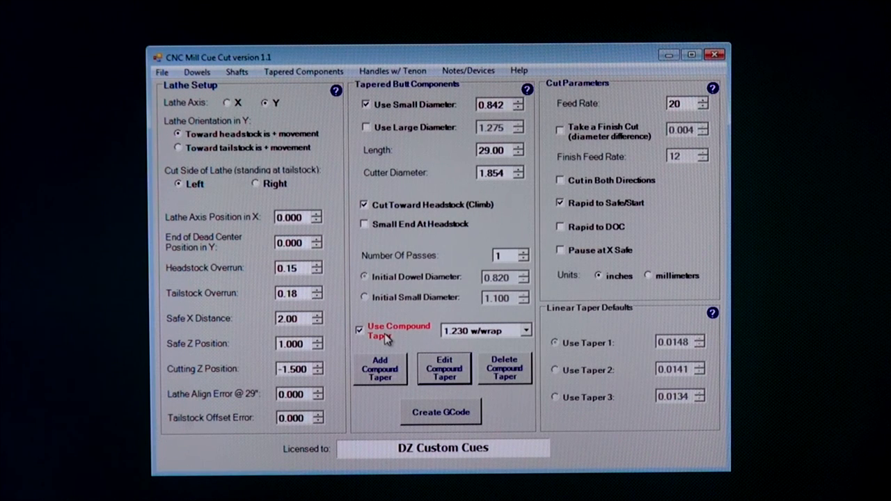
Save the defaults and taper data, keeping 1.230 w/wrap as the compound taper.
{"action": "left_click", "coordinate": [163, 71]}
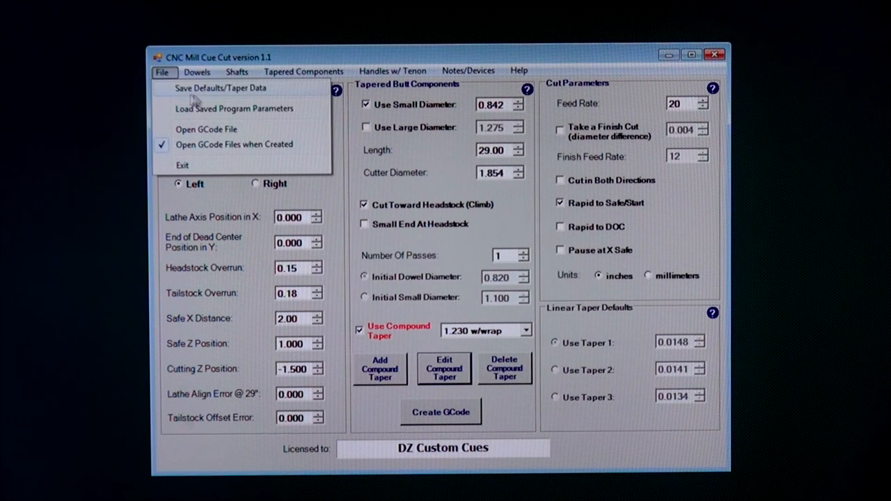
{"action": "left_click", "coordinate": [221, 87]}
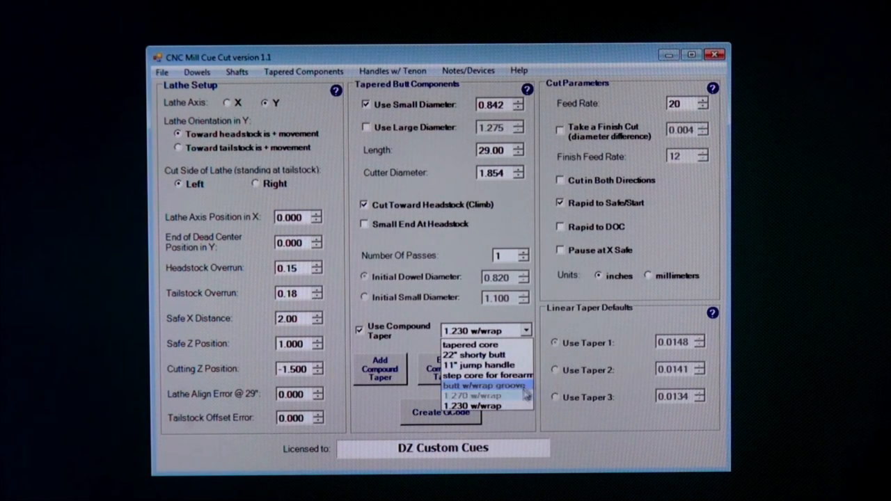
{"action": "left_click", "coordinate": [474, 405]}
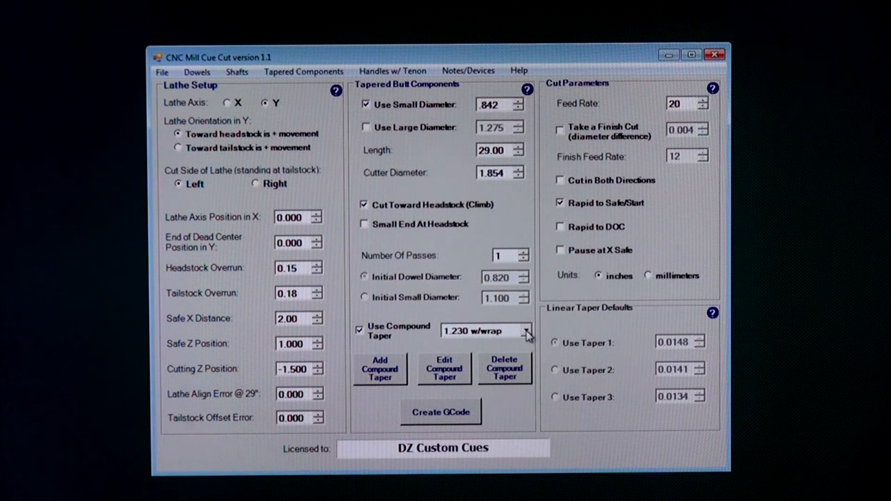
{"action": "mouse_move", "coordinate": [490, 340]}
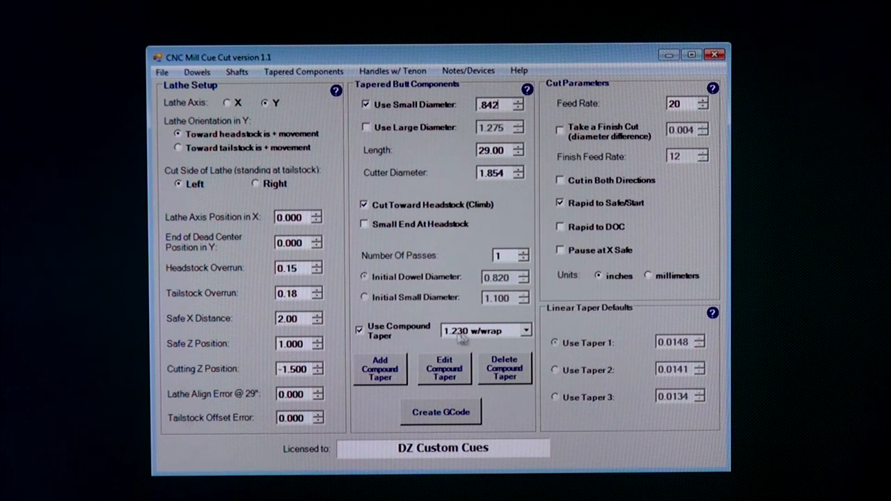
{"action": "mouse_move", "coordinate": [472, 339]}
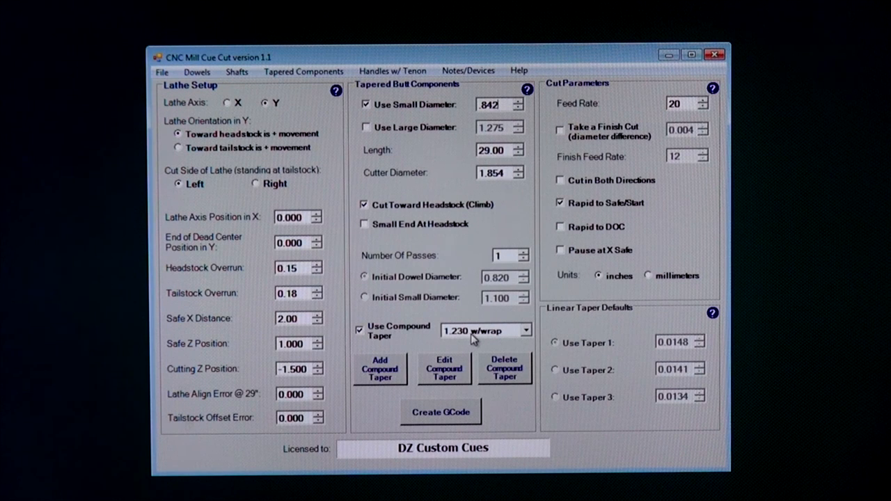
{"action": "mouse_move", "coordinate": [474, 339]}
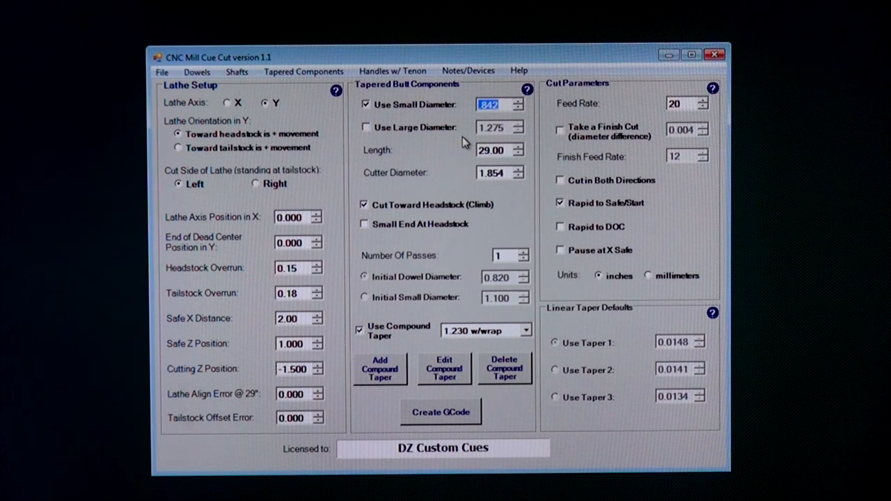
Set small diameter to 0.890 and save ButtComponent.NC G-code to the desktop.
{"action": "type", "text": ".890"}
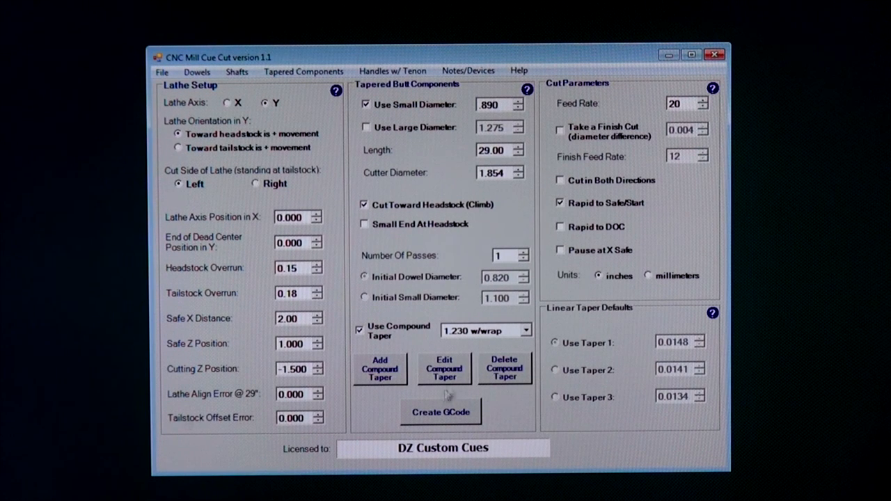
{"action": "left_click", "coordinate": [440, 411]}
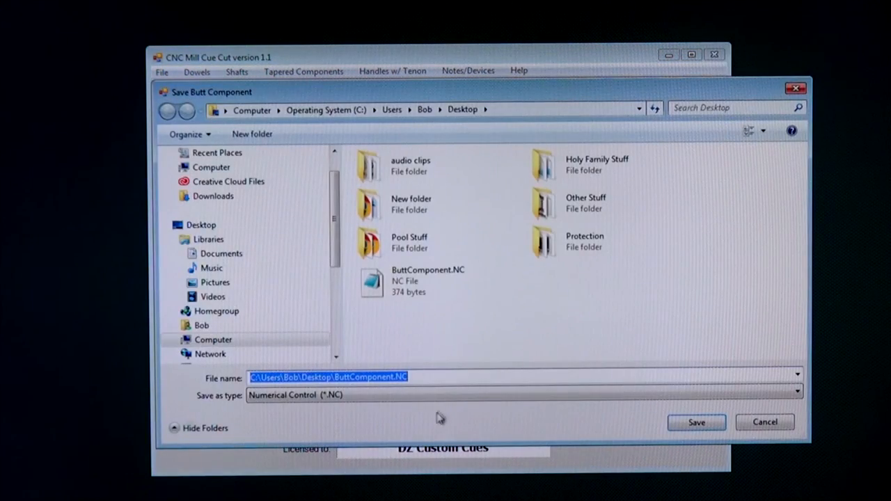
{"action": "left_click", "coordinate": [696, 422]}
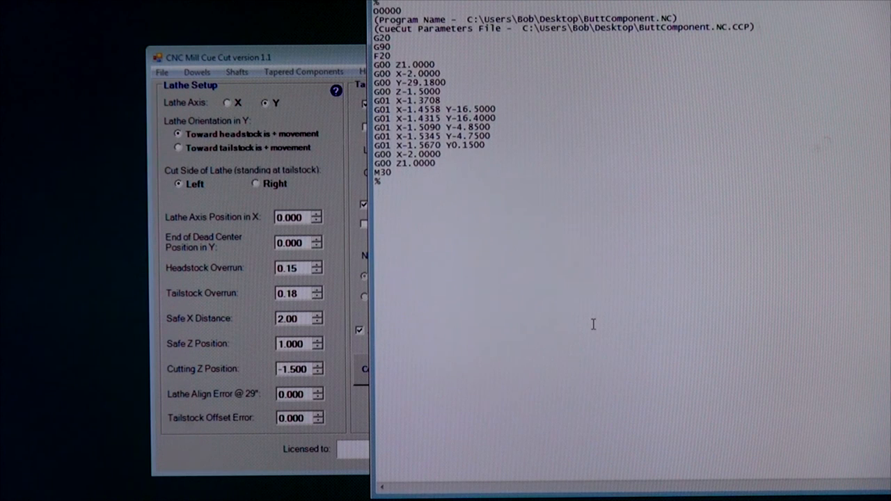
{"action": "mouse_move", "coordinate": [619, 317]}
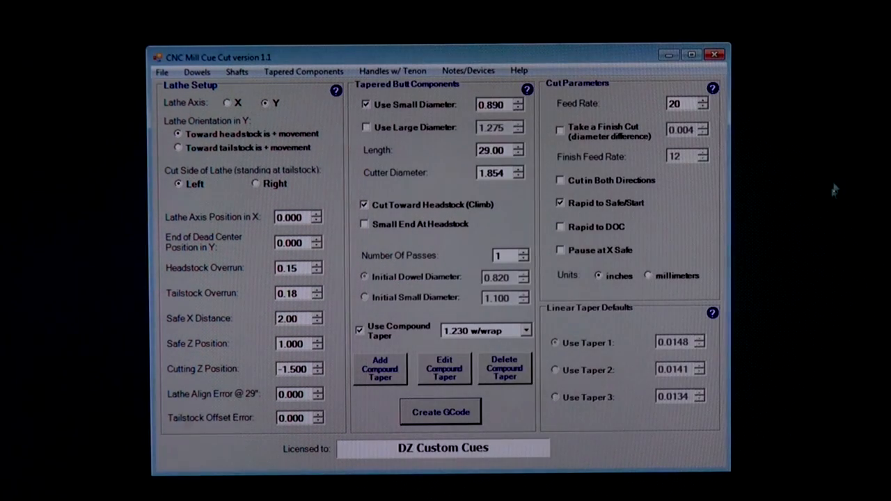
{"action": "mouse_move", "coordinate": [810, 220]}
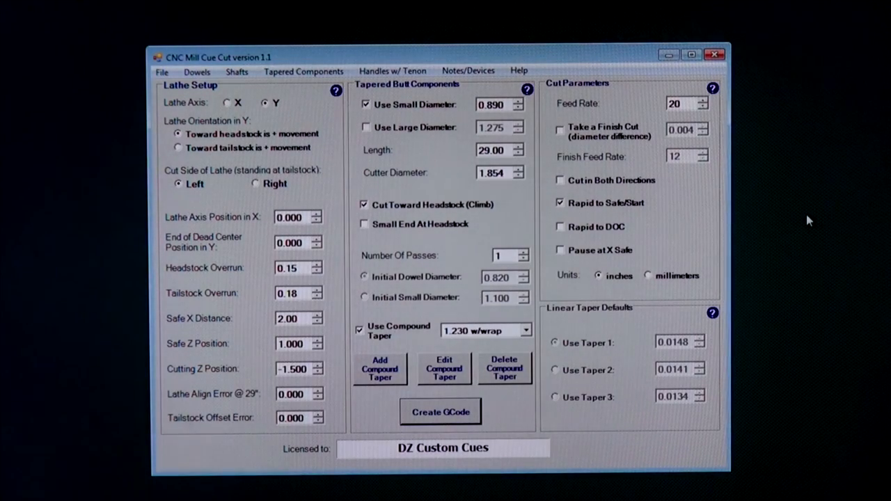